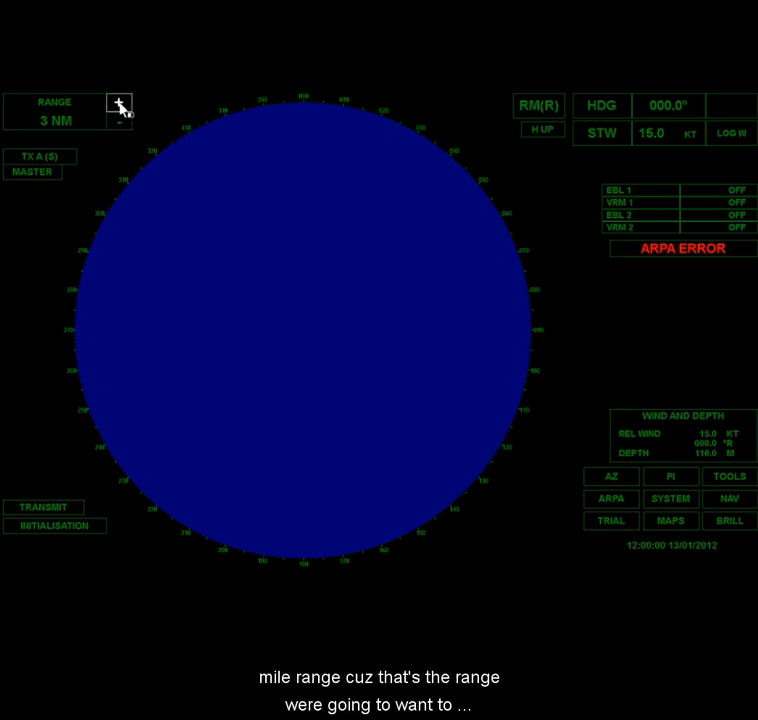
# Step: Raise the display range to 12 NM and leave the transceiver on X-band
pyautogui.click(118, 104)
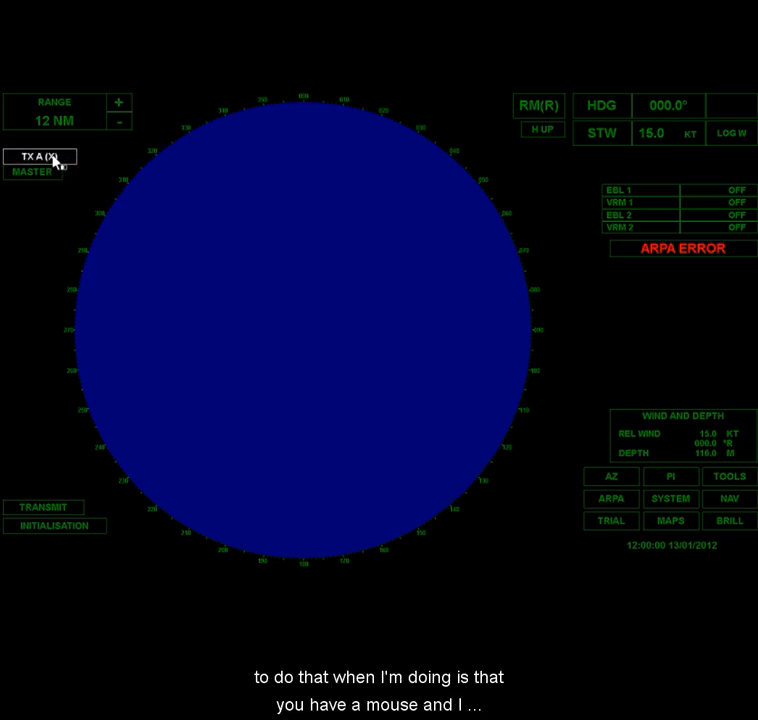
pyautogui.rightClick(40, 157)
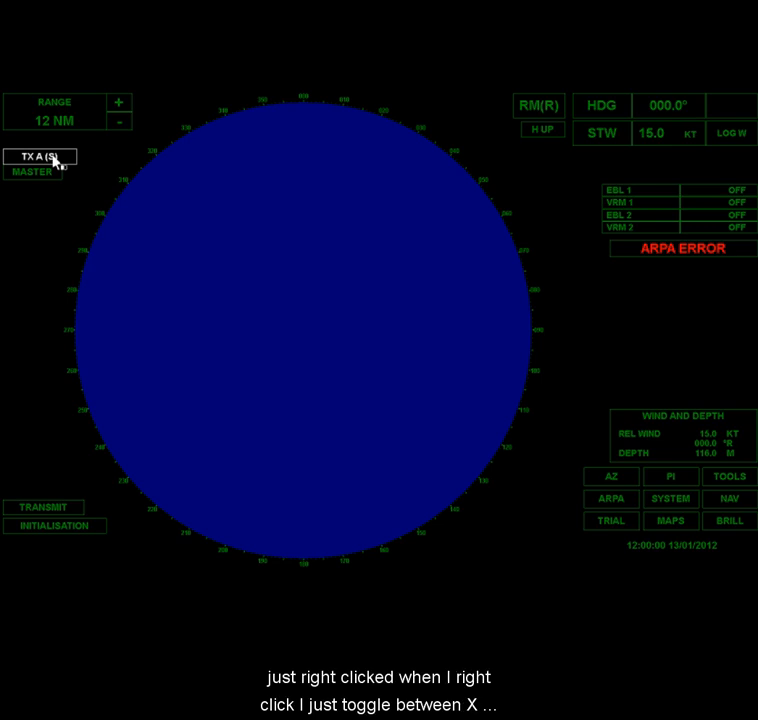
pyautogui.rightClick(40, 157)
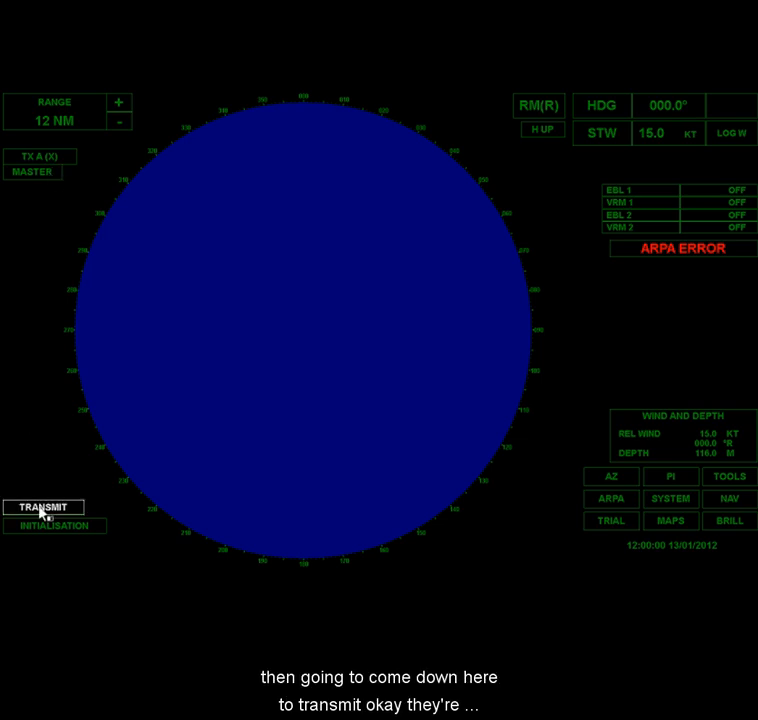
# Step: Start transmitting, cycle TUNE through AFC back to MAN, and keep RAIN/SEA on MAN
pyautogui.click(43, 507)
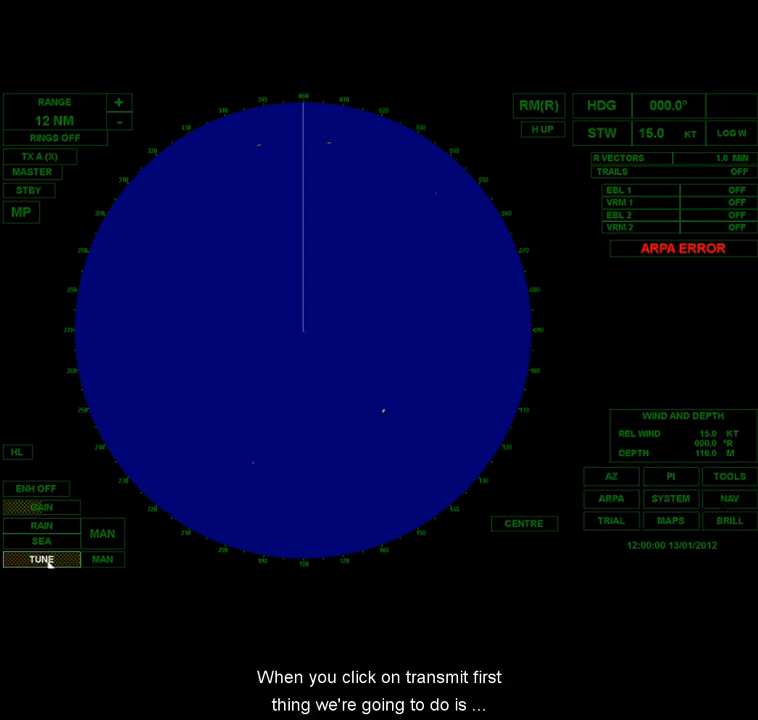
pyautogui.click(102, 559)
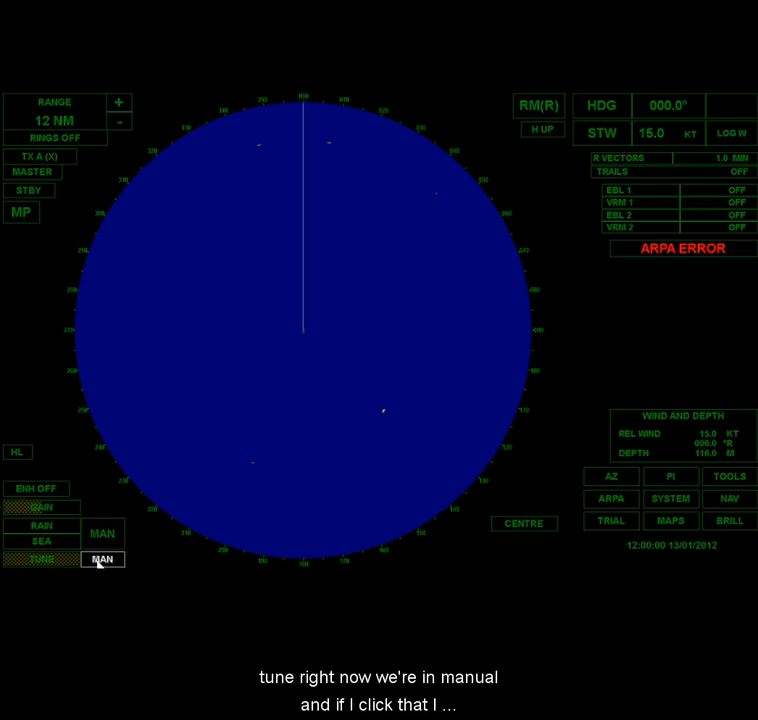
pyautogui.click(102, 559)
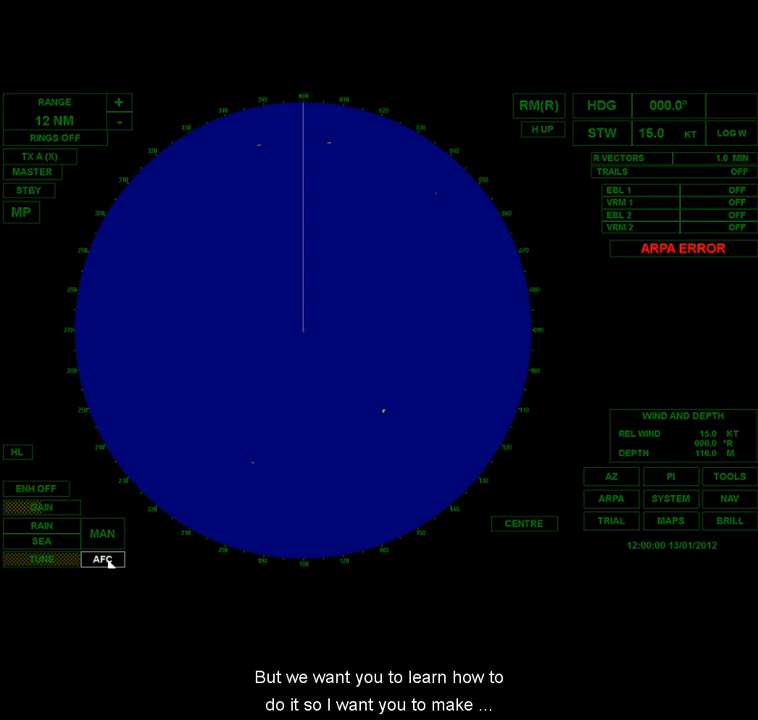
pyautogui.click(101, 559)
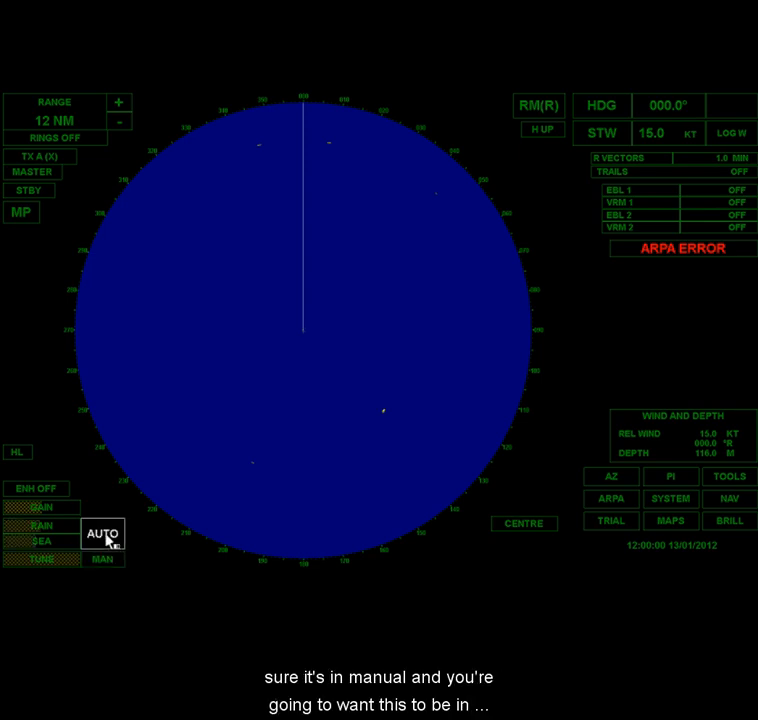
pyautogui.click(101, 534)
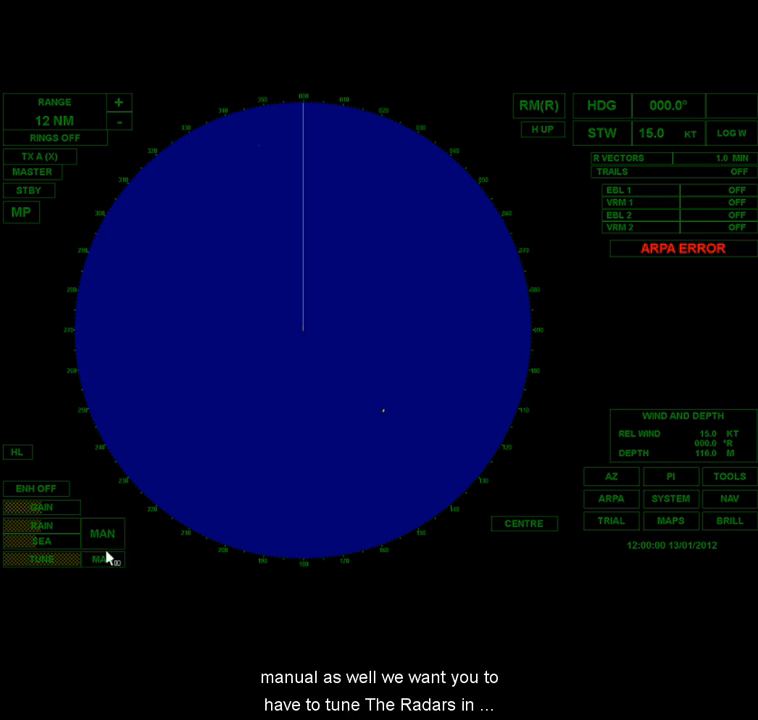
pyautogui.click(102, 558)
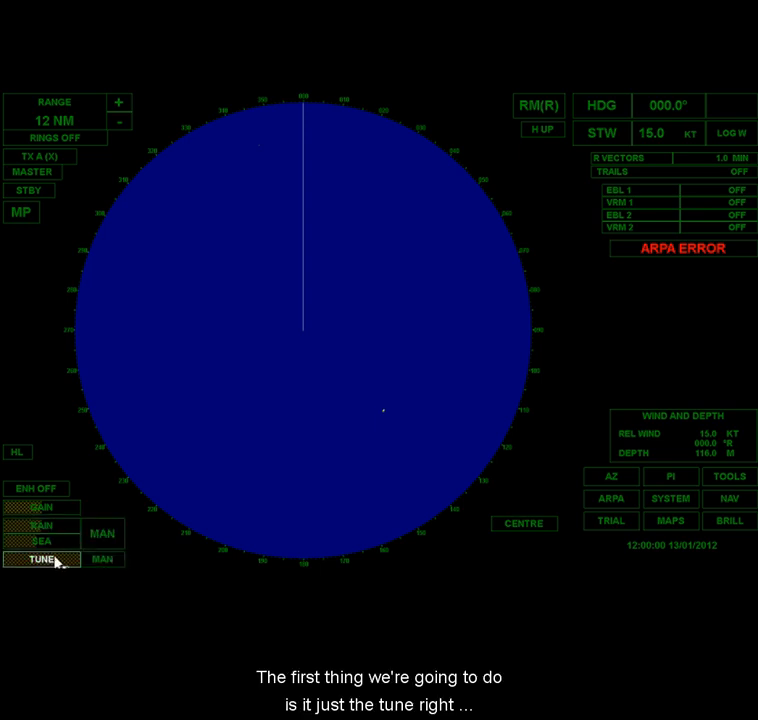
pyautogui.moveTo(45, 445)
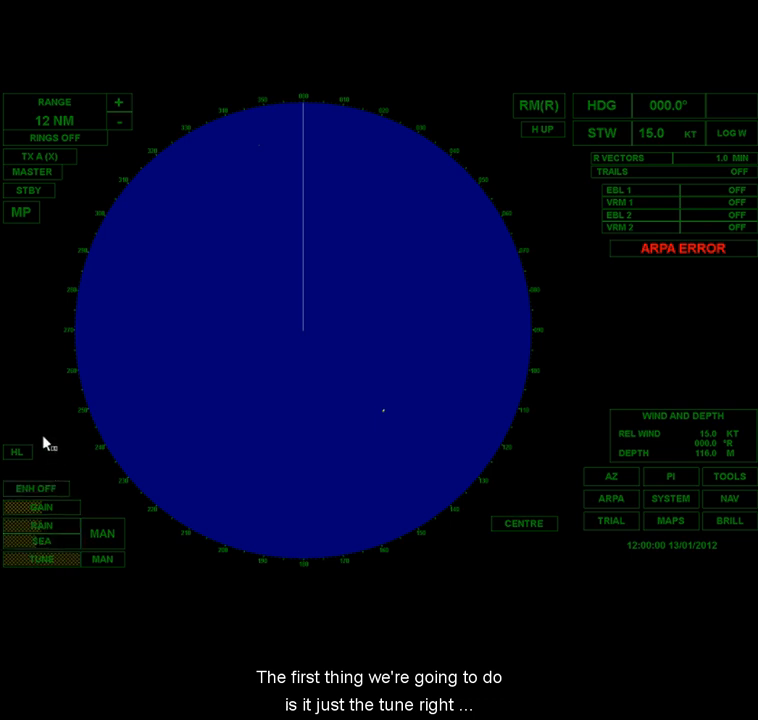
pyautogui.moveTo(45, 555)
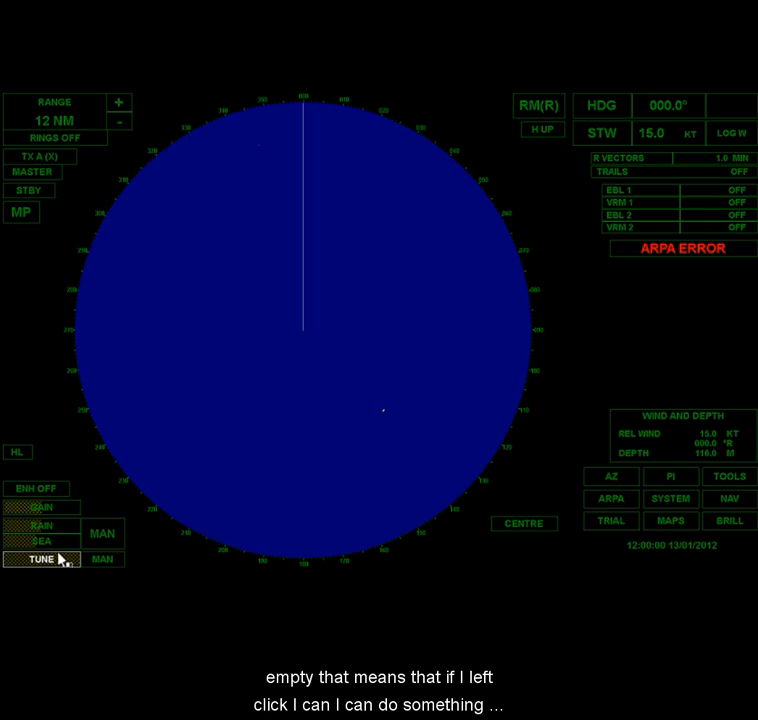
# Step: Raise the manual tuning bars step by step toward their maximum
pyautogui.click(40, 559)
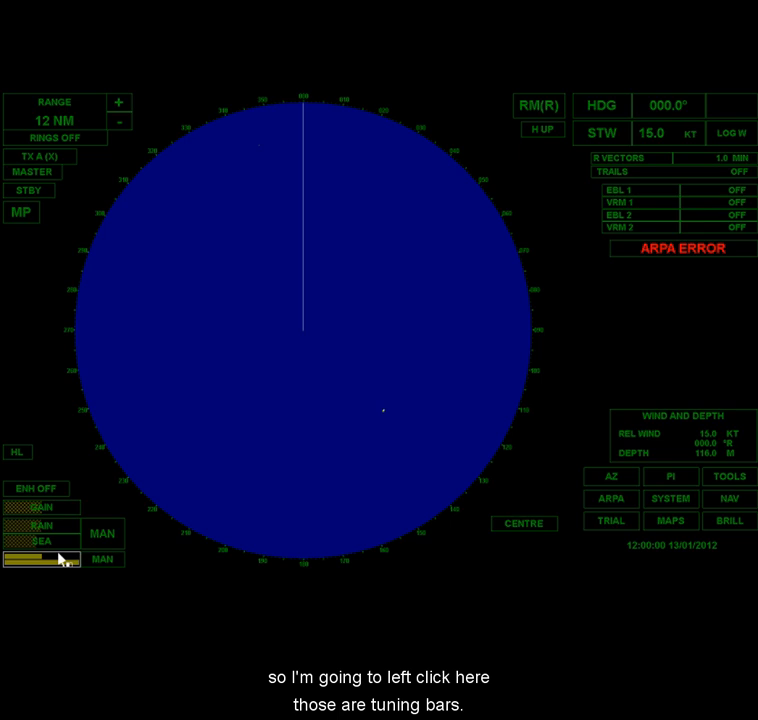
pyautogui.click(40, 558)
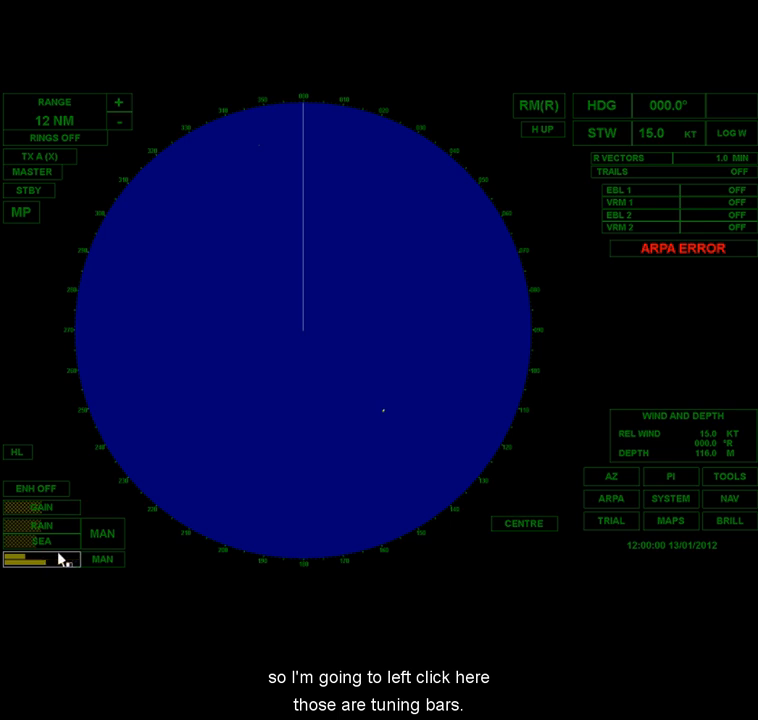
pyautogui.click(40, 558)
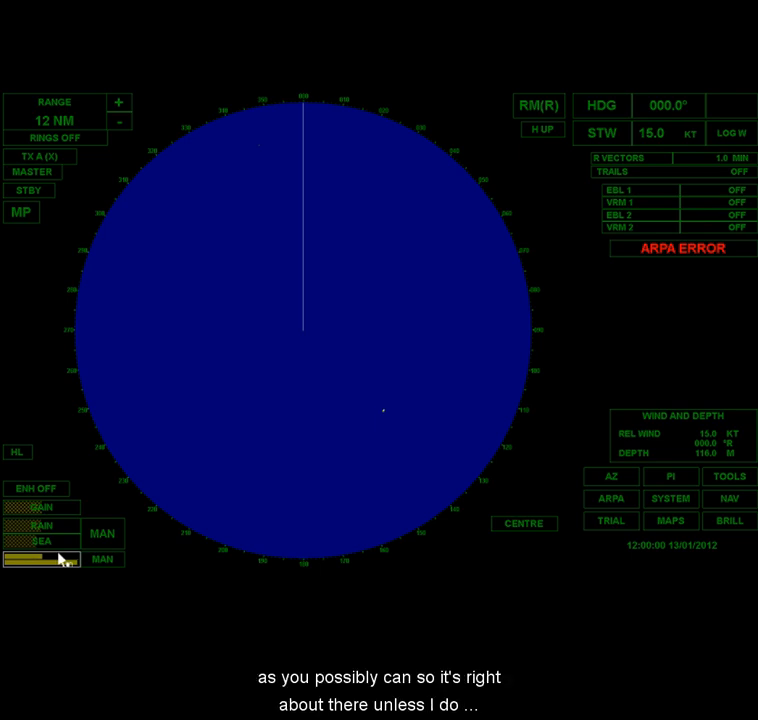
pyautogui.click(40, 558)
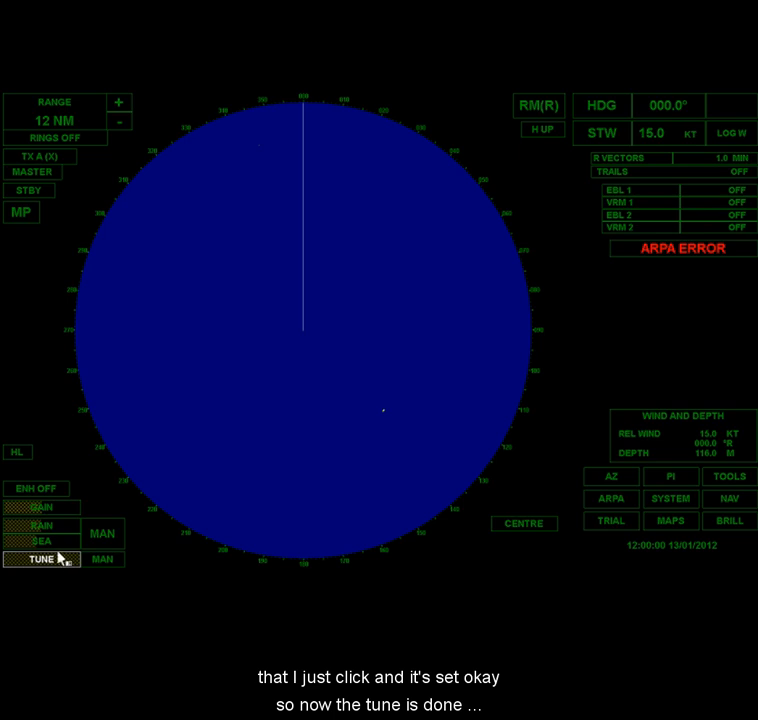
# Step: Lock in the tuning level, then bring rain and sea clutter suppression to zero
pyautogui.click(42, 507)
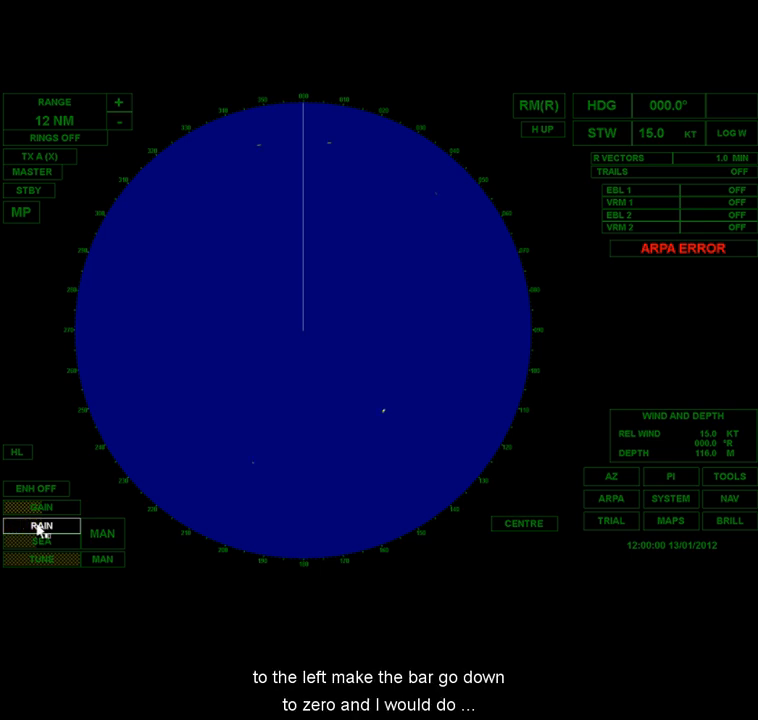
pyautogui.click(41, 540)
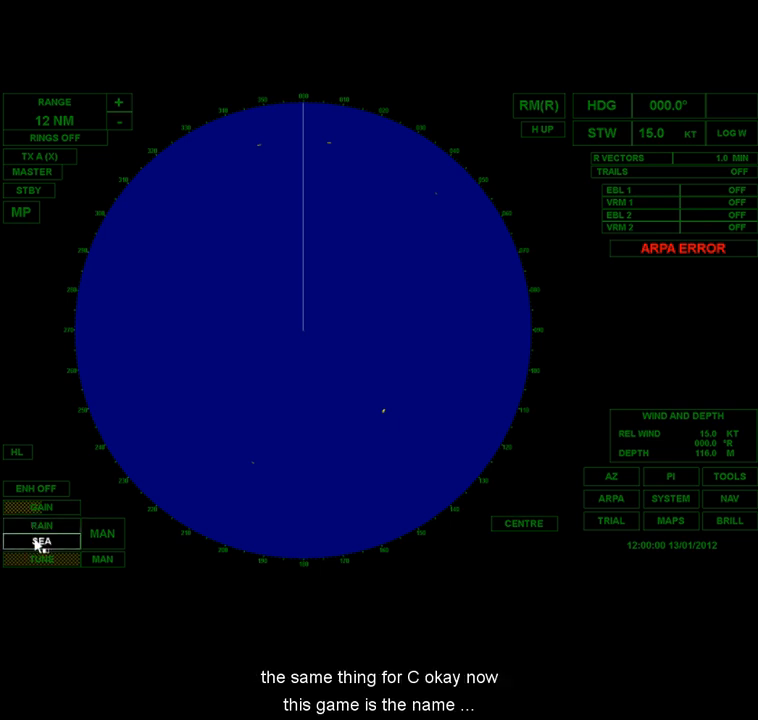
pyautogui.click(41, 507)
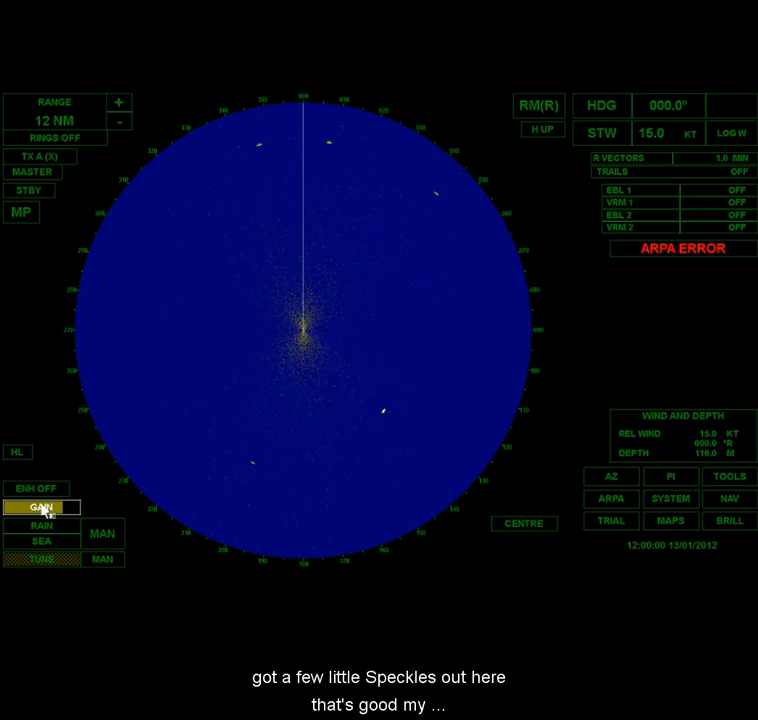
pyautogui.moveTo(282, 422)
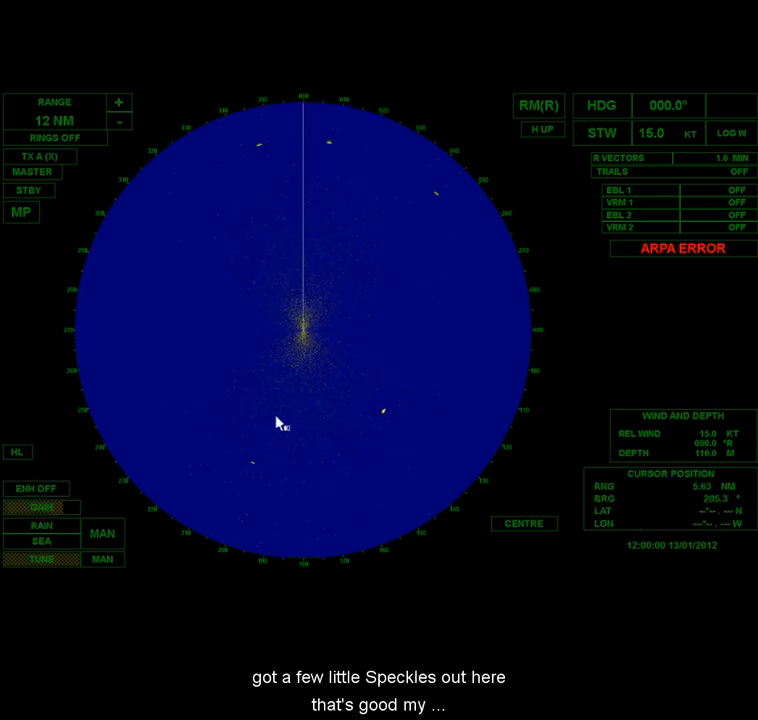
pyautogui.moveTo(402, 190)
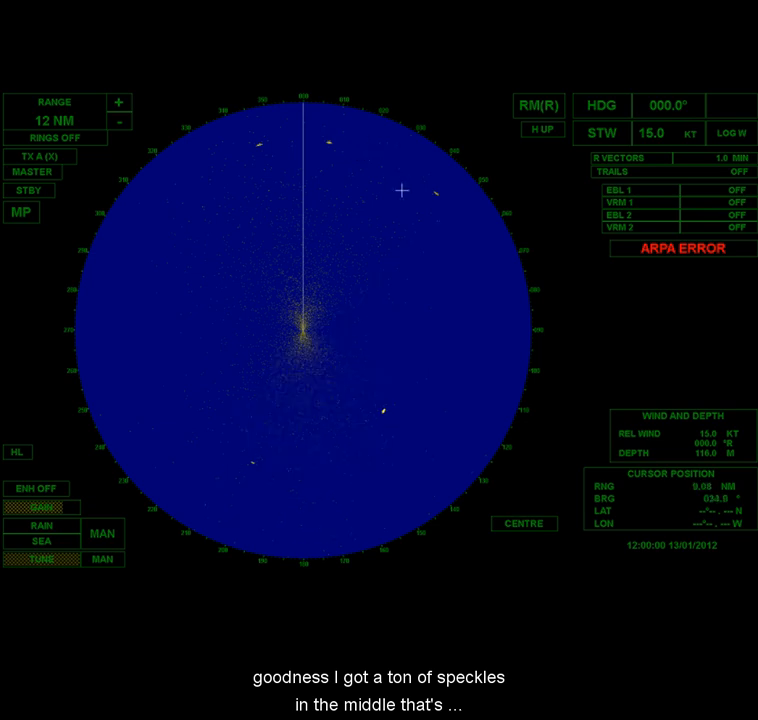
pyautogui.moveTo(307, 320)
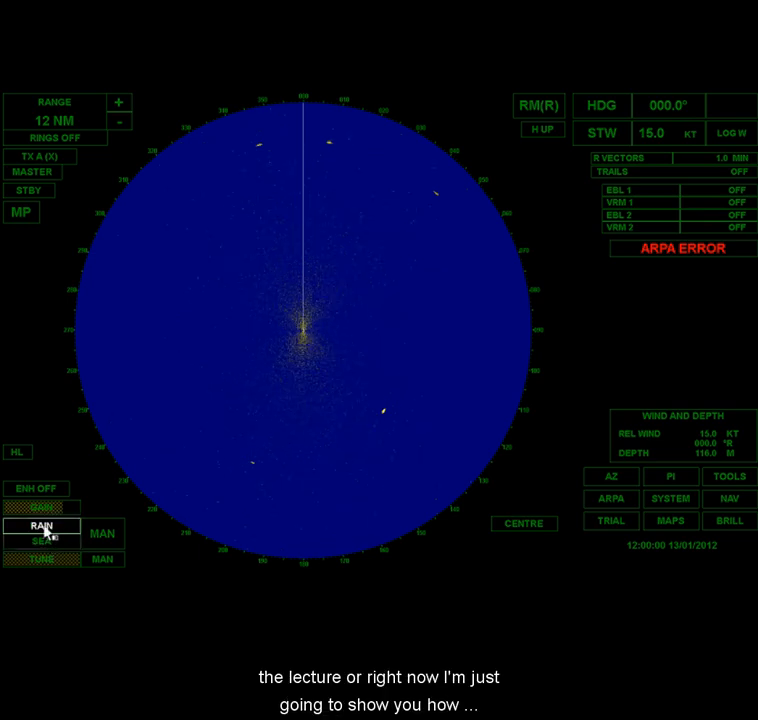
# Step: Turn up the manual clutter suppression to clear the dense central speckles
pyautogui.click(42, 540)
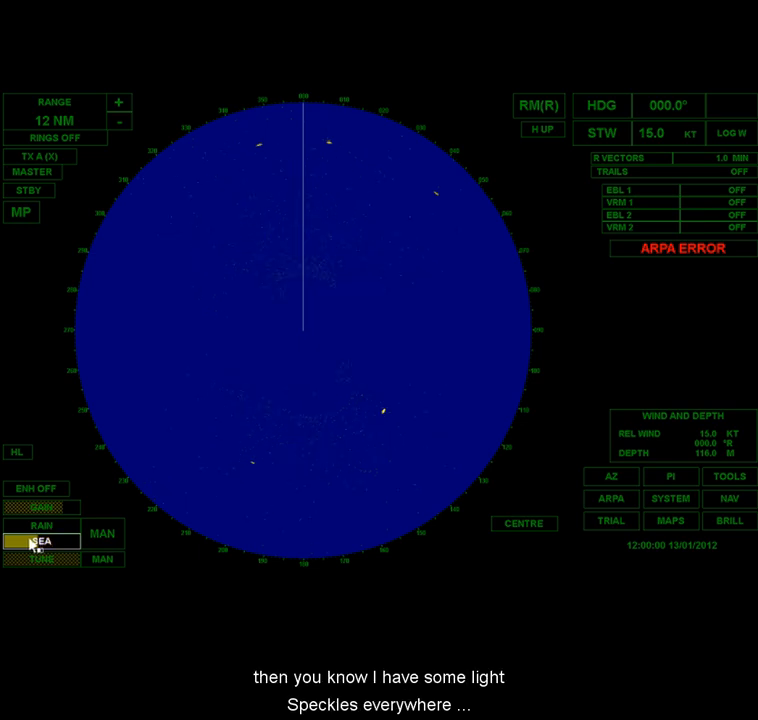
pyautogui.moveTo(329, 242)
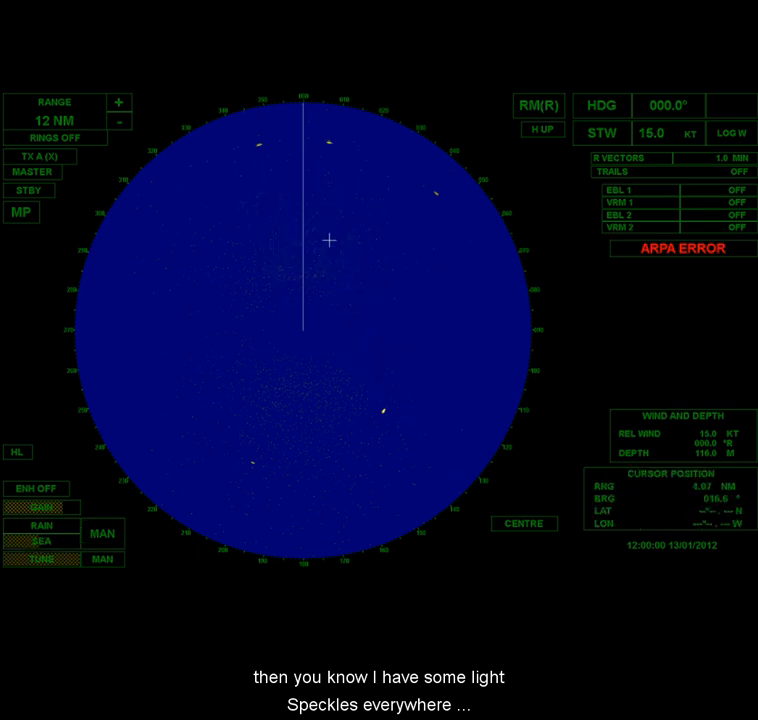
# Step: Select the gain control and apply a little rain clutter suppression
pyautogui.click(42, 507)
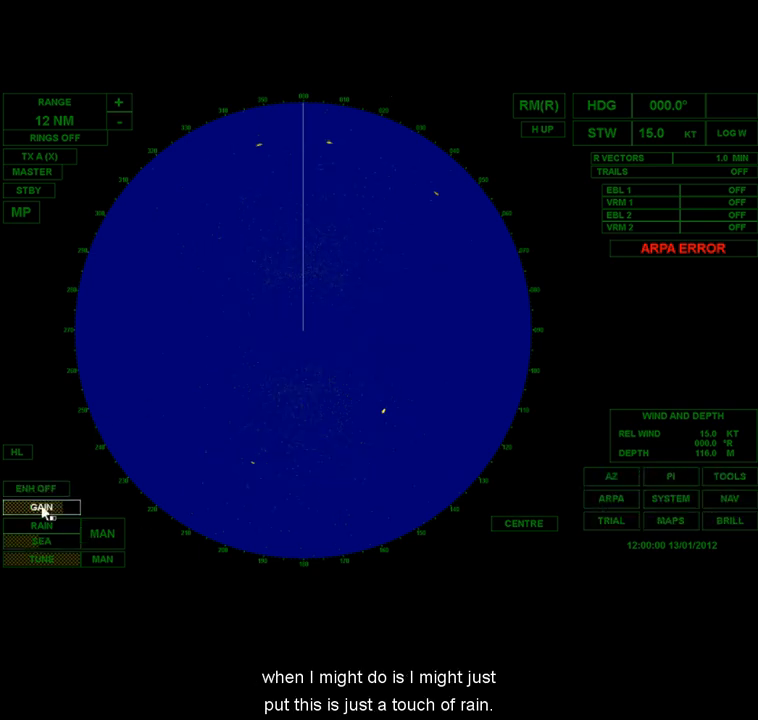
pyautogui.click(41, 525)
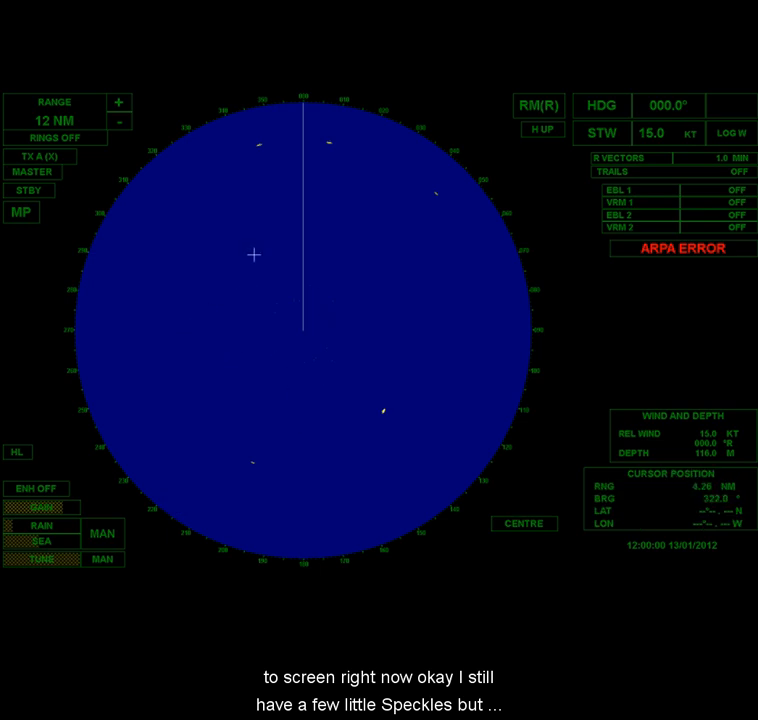
pyautogui.moveTo(441, 167)
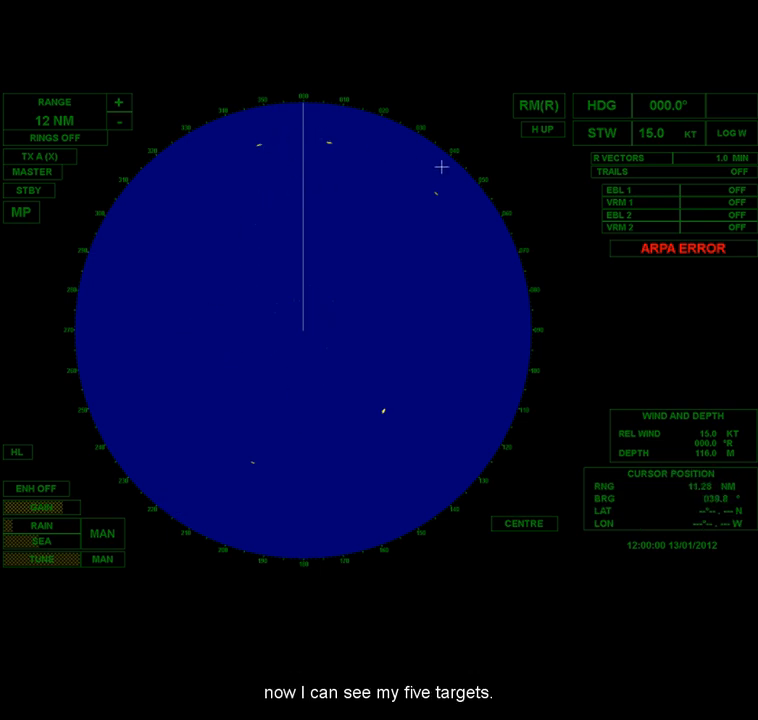
pyautogui.moveTo(247, 452)
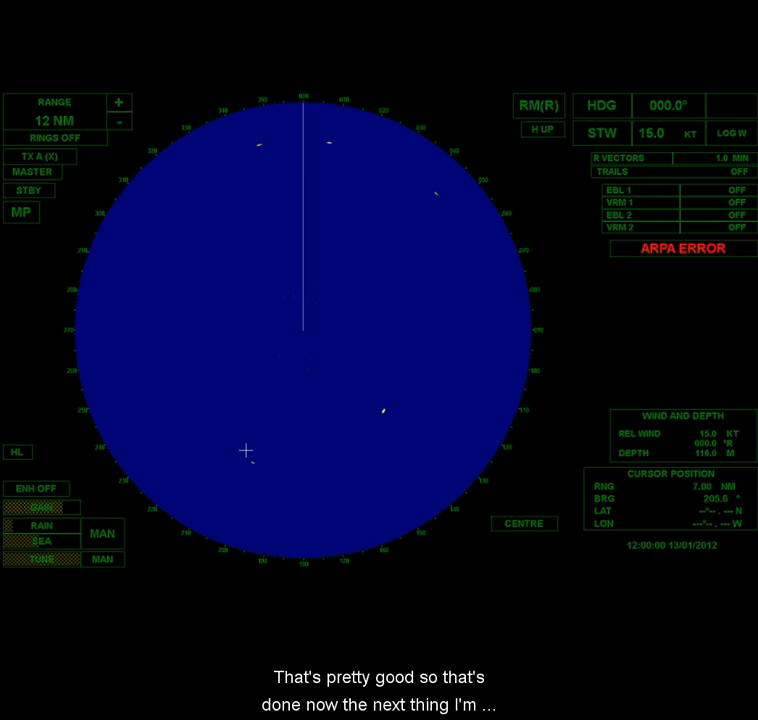
pyautogui.moveTo(285, 463)
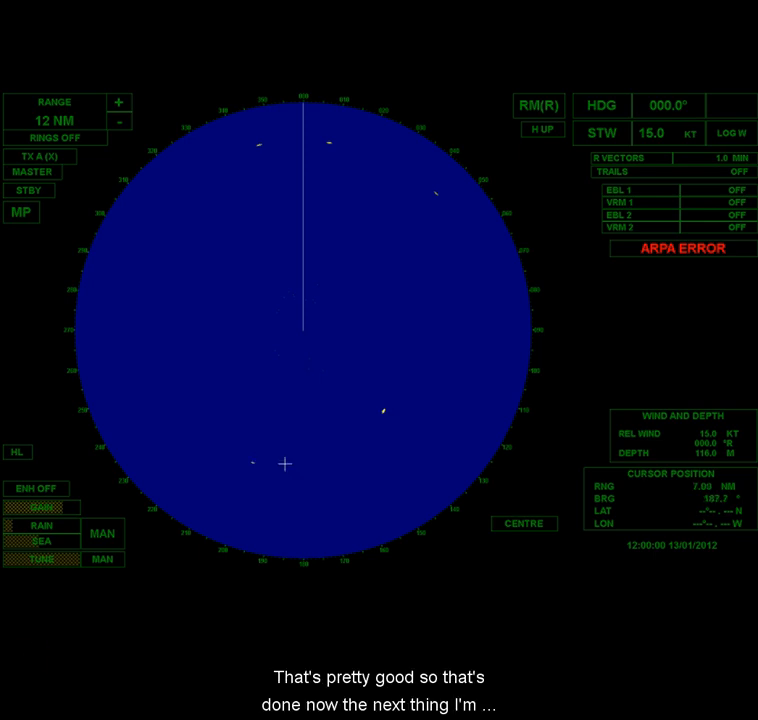
pyautogui.moveTo(180, 327)
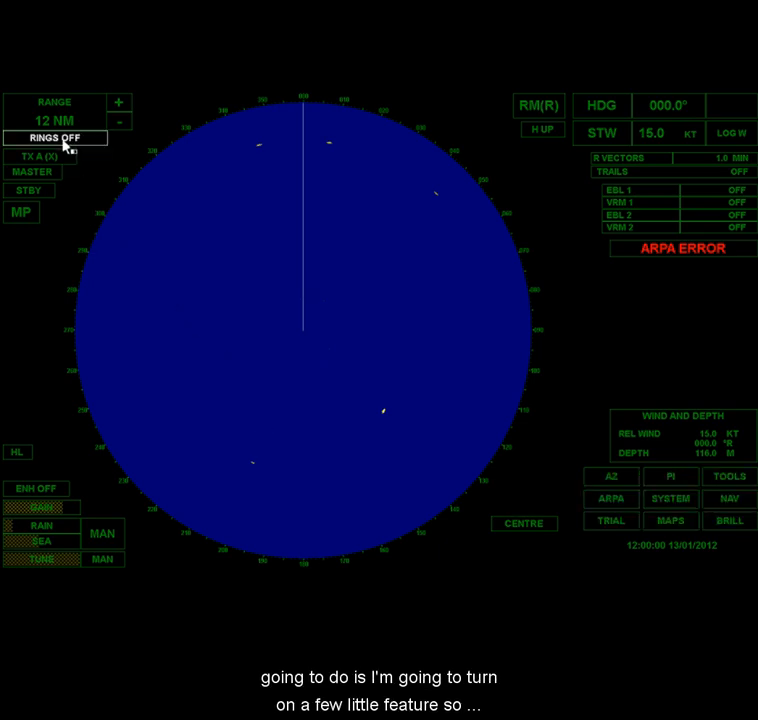
# Step: Switch range rings on at 2 NM spacing over the 12 NM picture
pyautogui.click(53, 137)
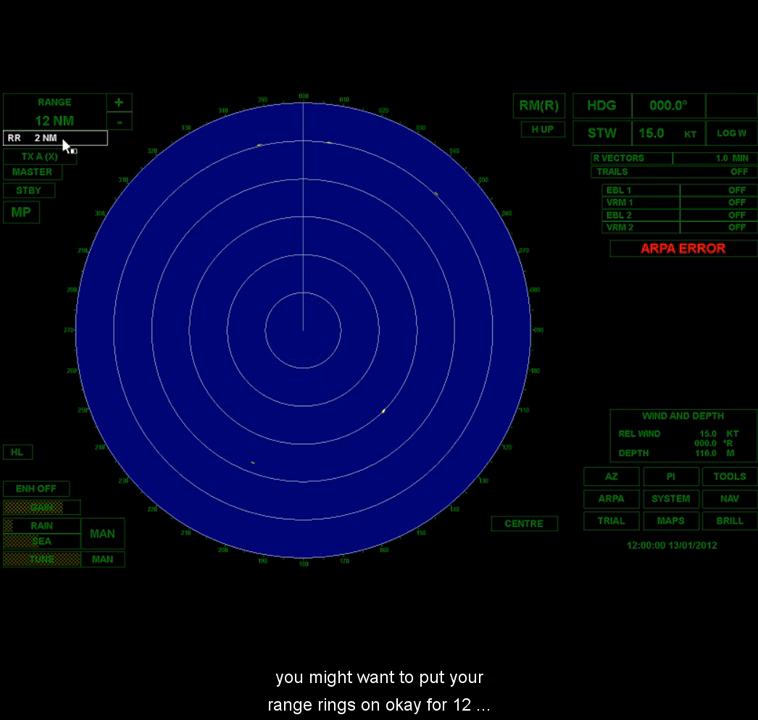
pyautogui.moveTo(224, 271)
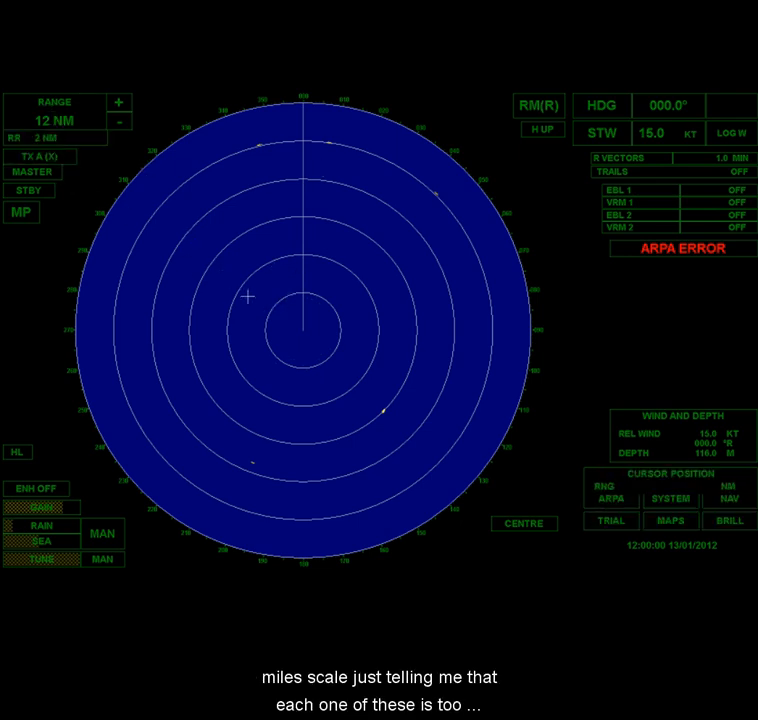
pyautogui.moveTo(305, 242)
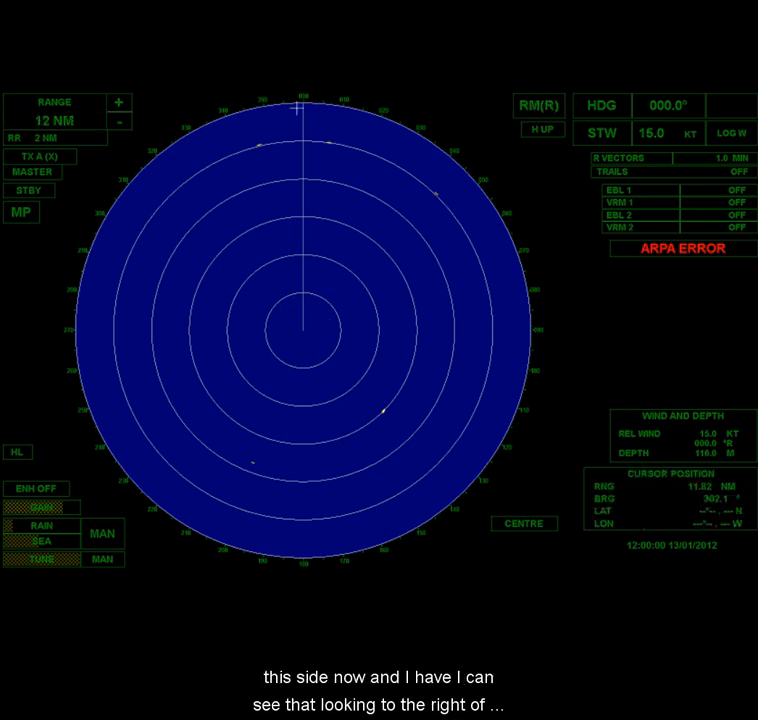
pyautogui.click(538, 105)
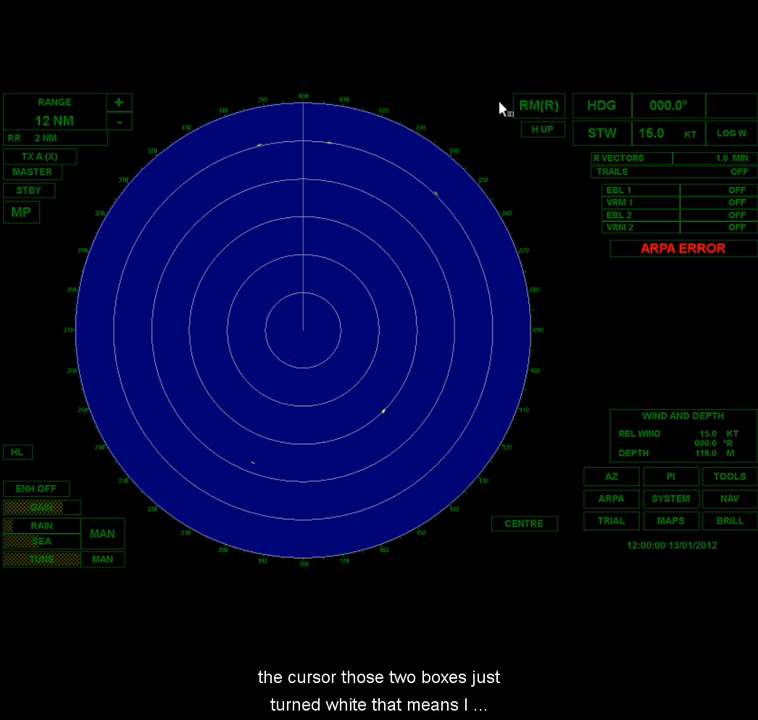
pyautogui.click(536, 105)
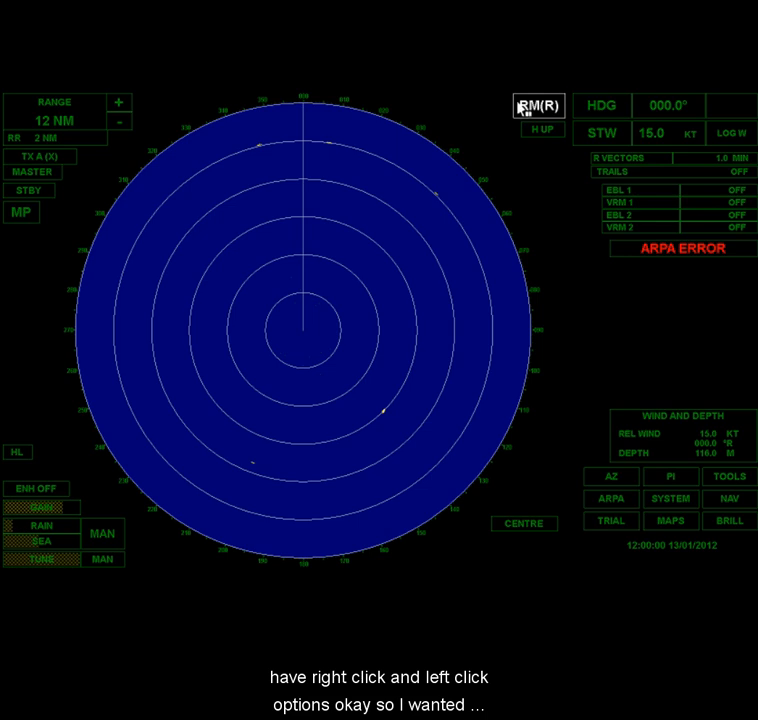
pyautogui.click(538, 106)
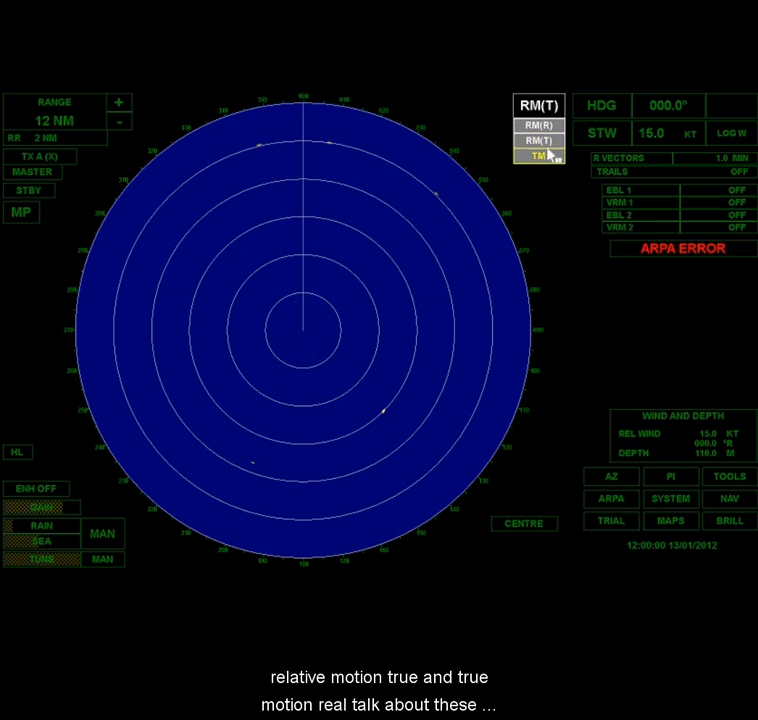
pyautogui.click(542, 123)
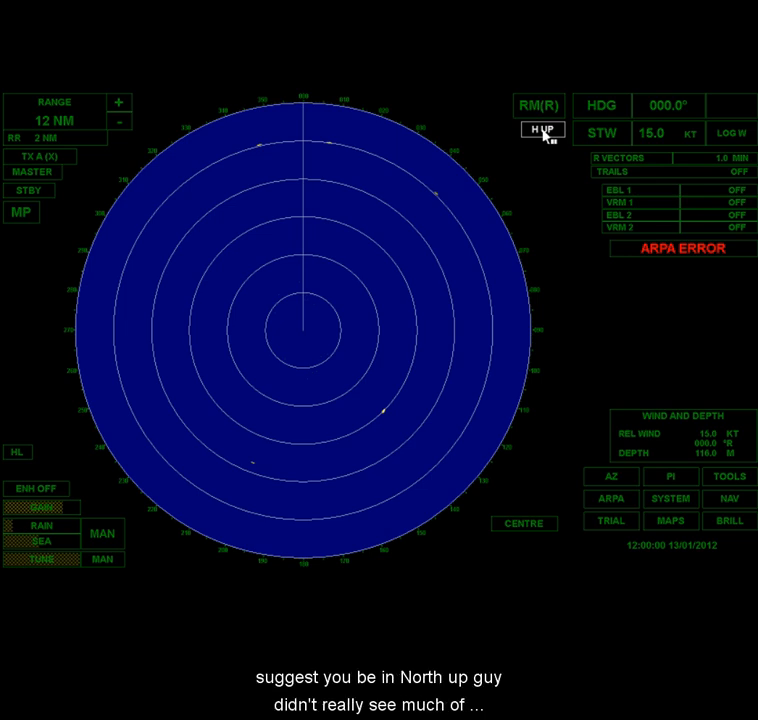
# Step: Change the orientation from H UP to N UP, staying in relative motion
pyautogui.click(543, 131)
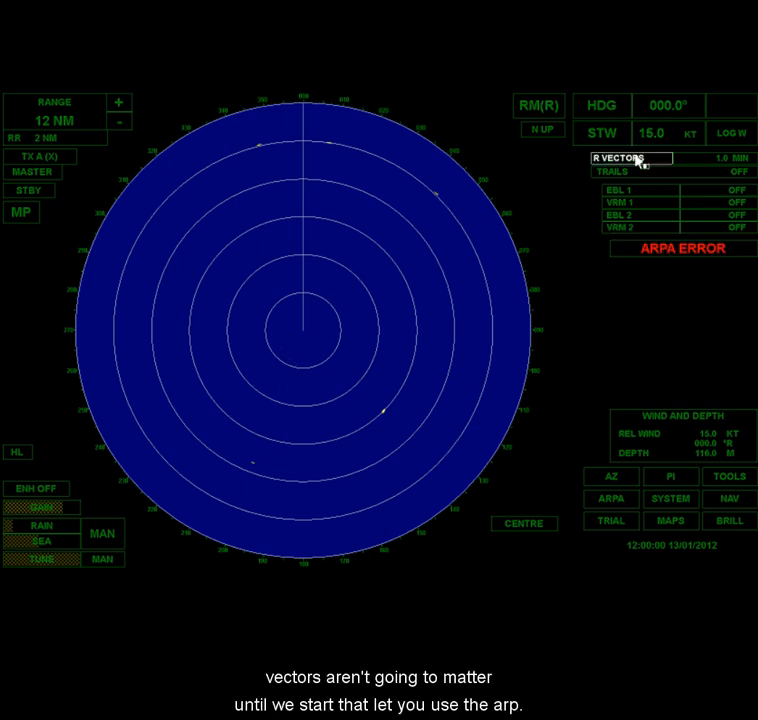
pyautogui.moveTo(672, 251)
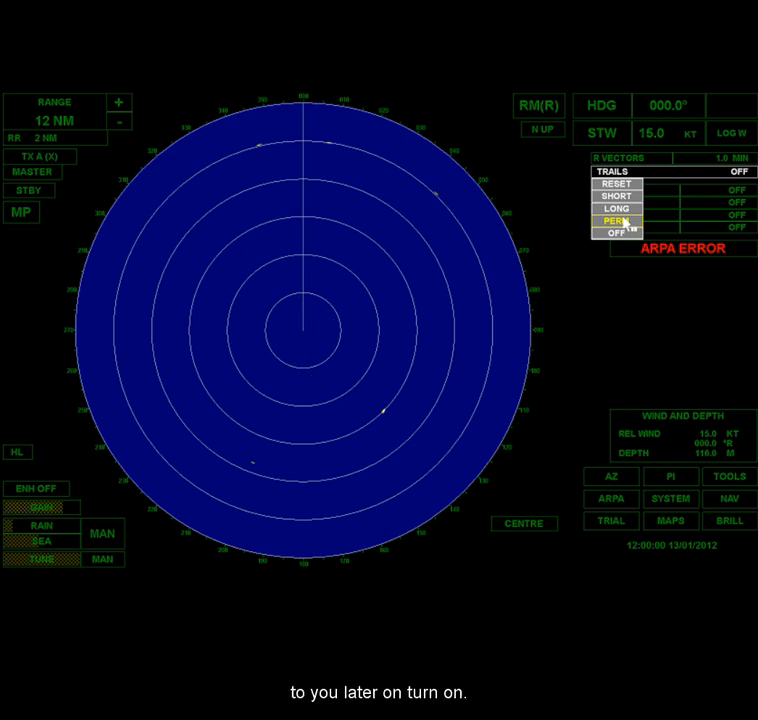
# Step: Set TRAILS to PERM so target trails stay on the display permanently
pyautogui.click(620, 221)
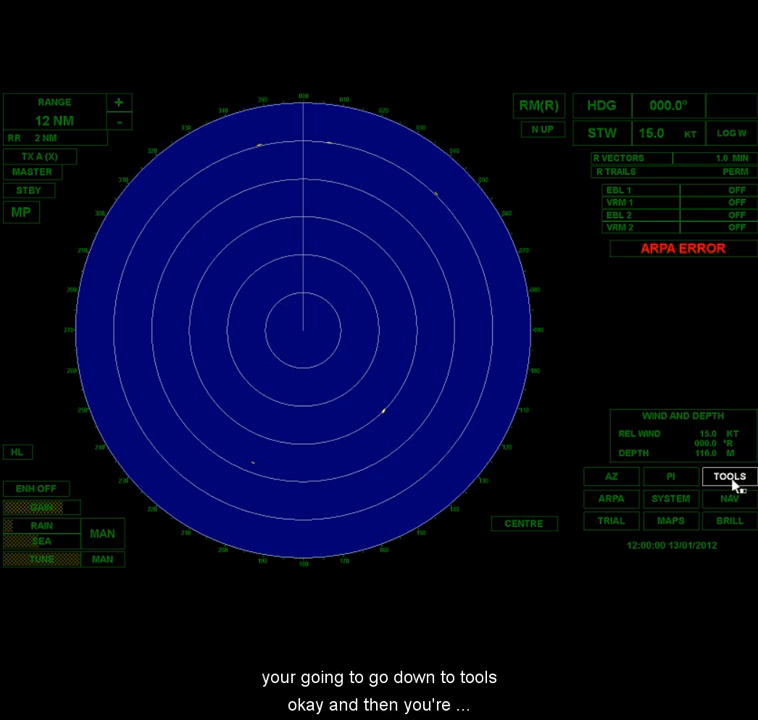
pyautogui.click(730, 476)
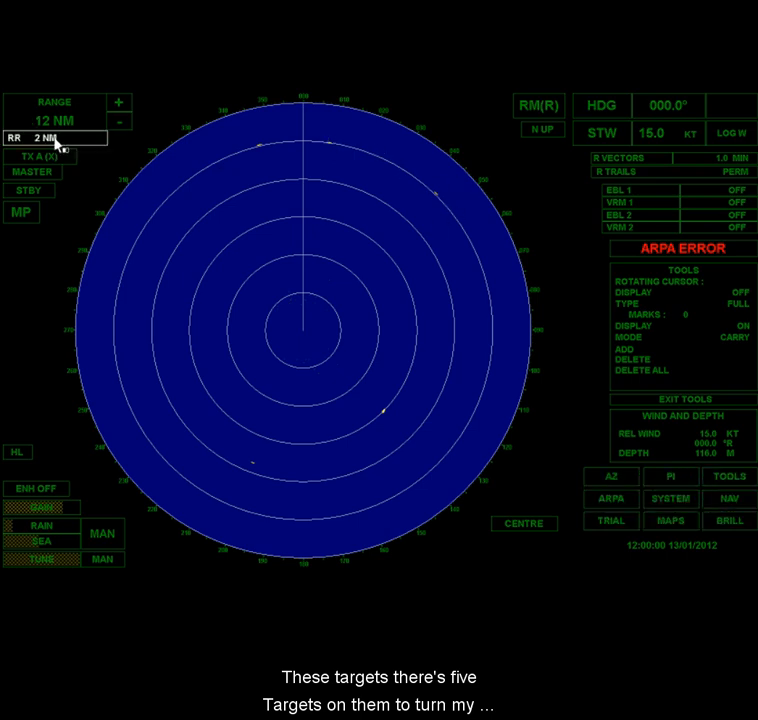
pyautogui.click(47, 137)
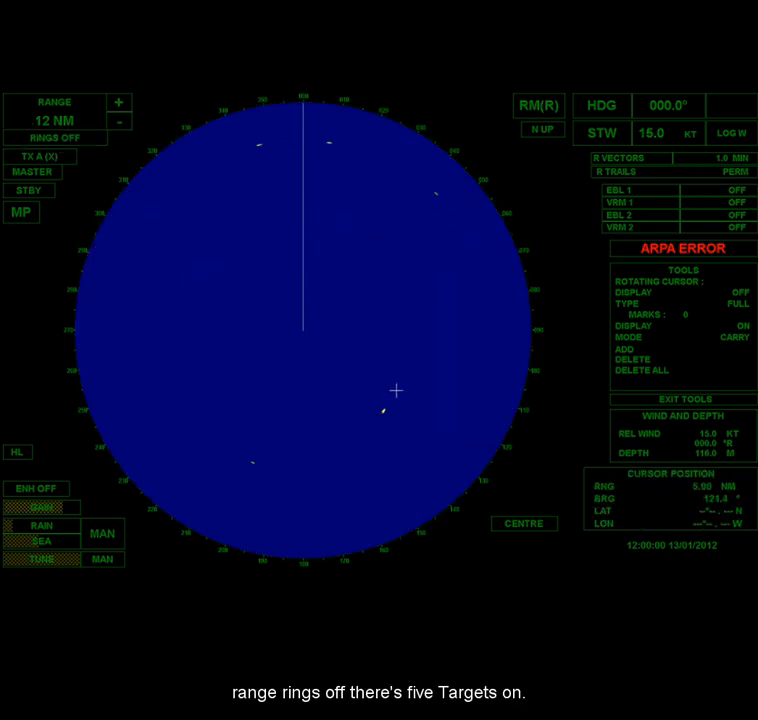
pyautogui.moveTo(328, 159)
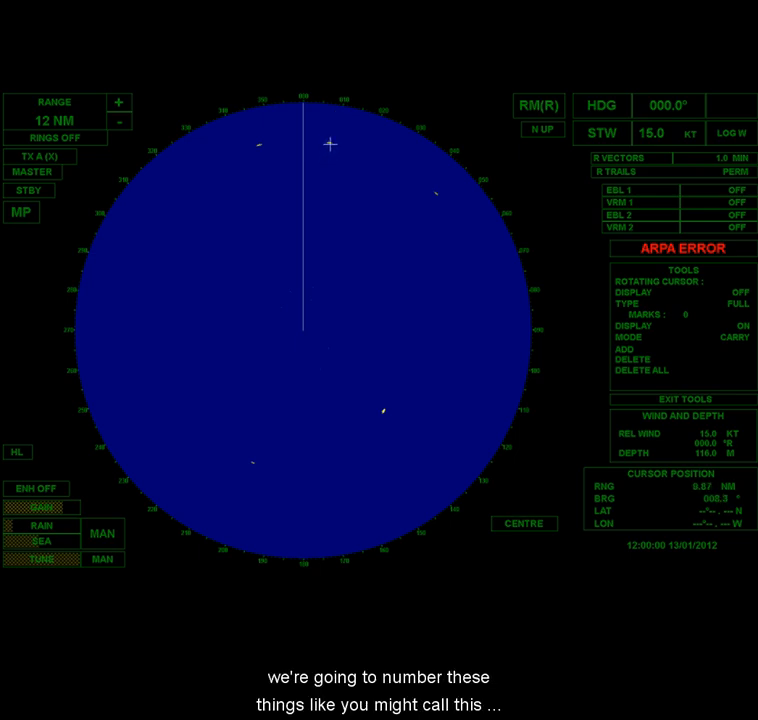
pyautogui.moveTo(257, 145)
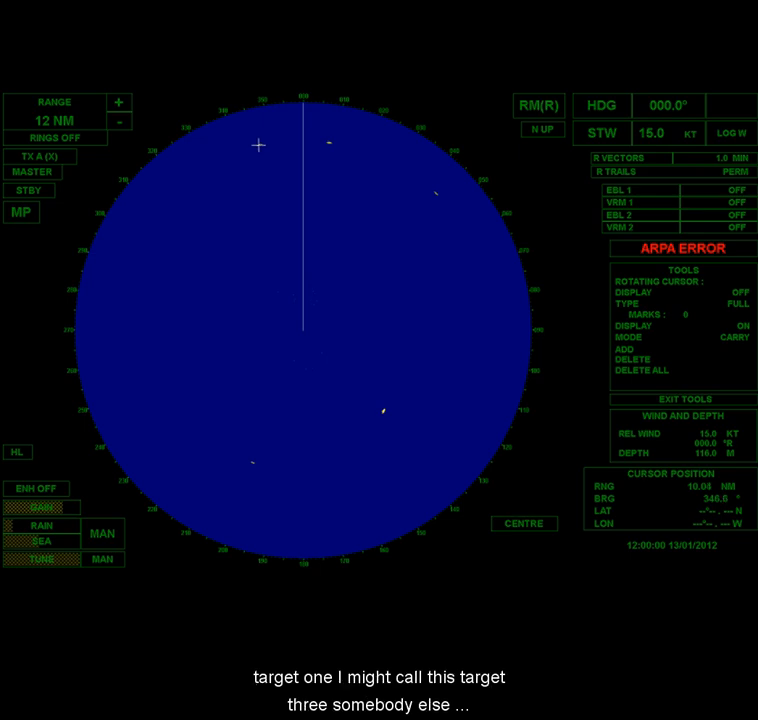
pyautogui.moveTo(283, 148)
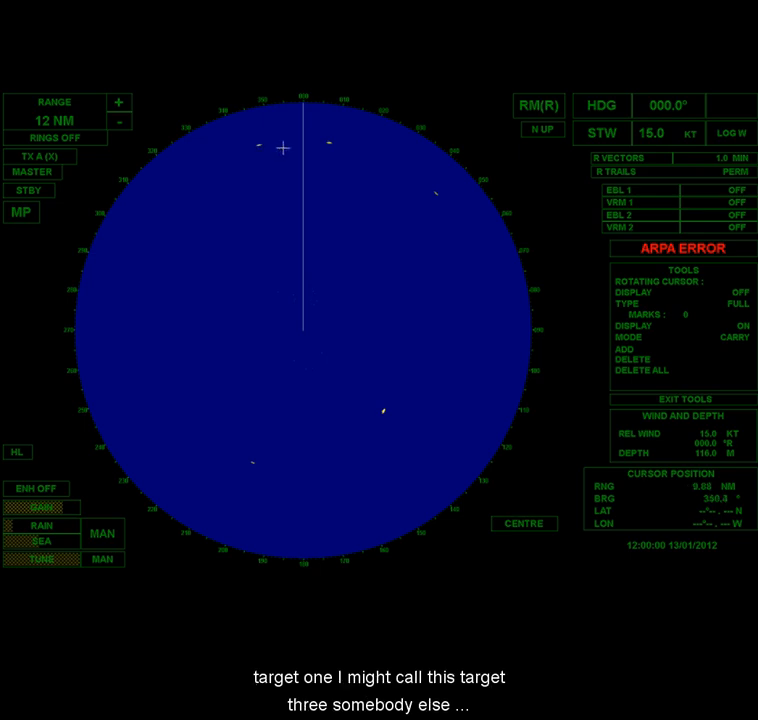
pyautogui.moveTo(327, 143)
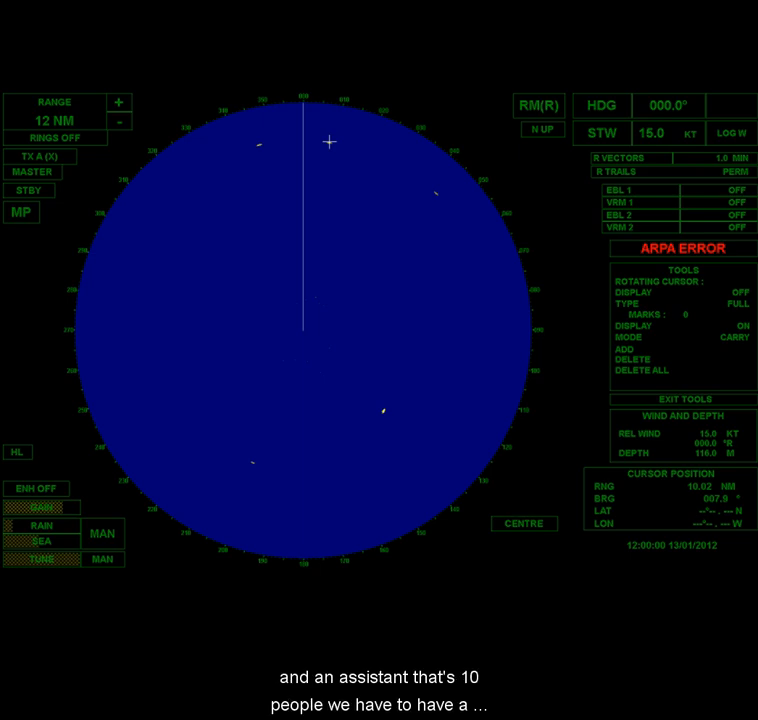
pyautogui.moveTo(316, 142)
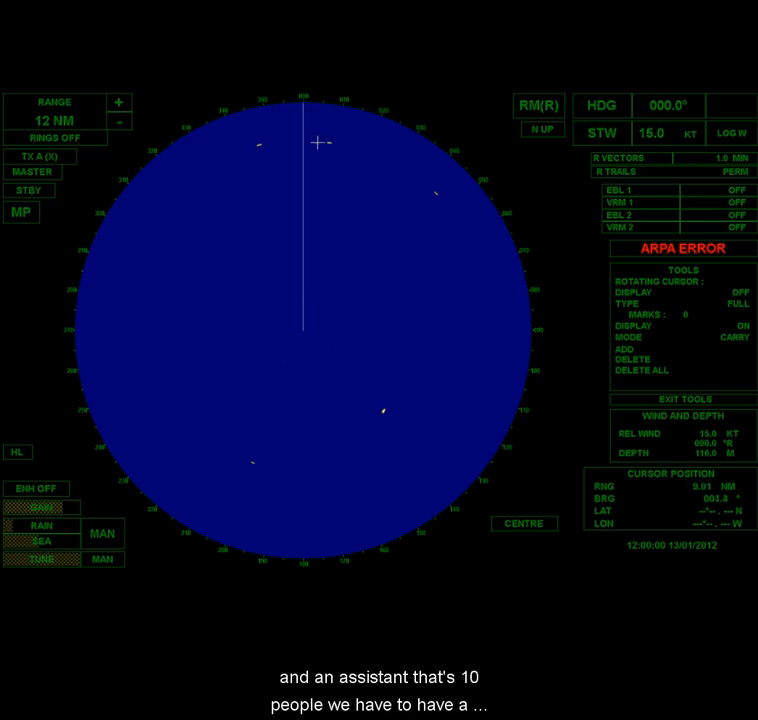
pyautogui.moveTo(305, 305)
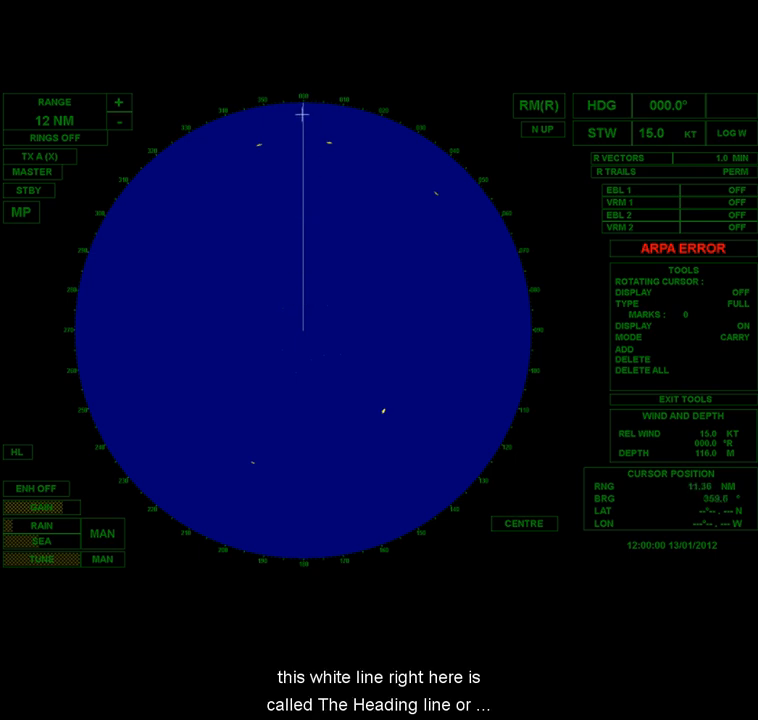
pyautogui.moveTo(290, 105)
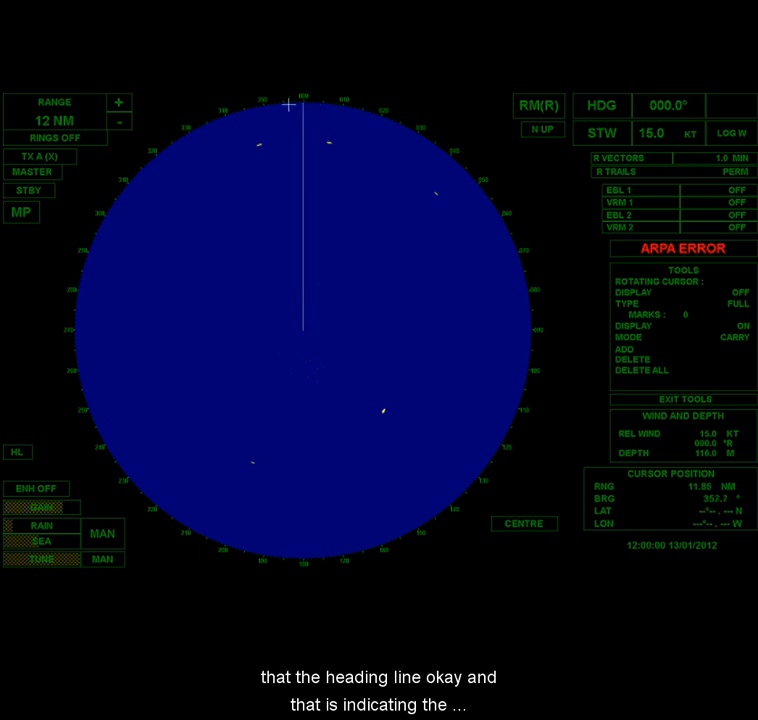
pyautogui.click(541, 130)
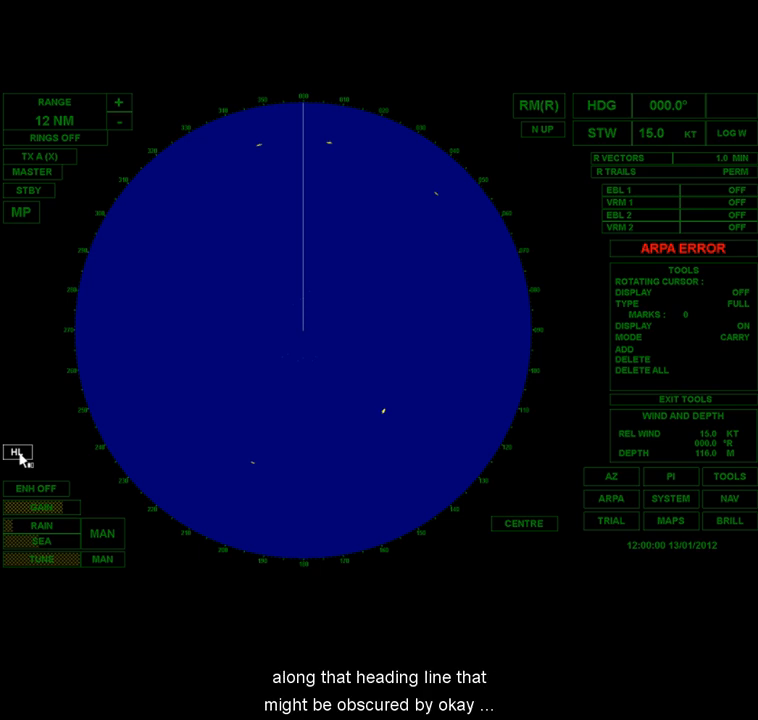
pyautogui.moveTo(307, 322)
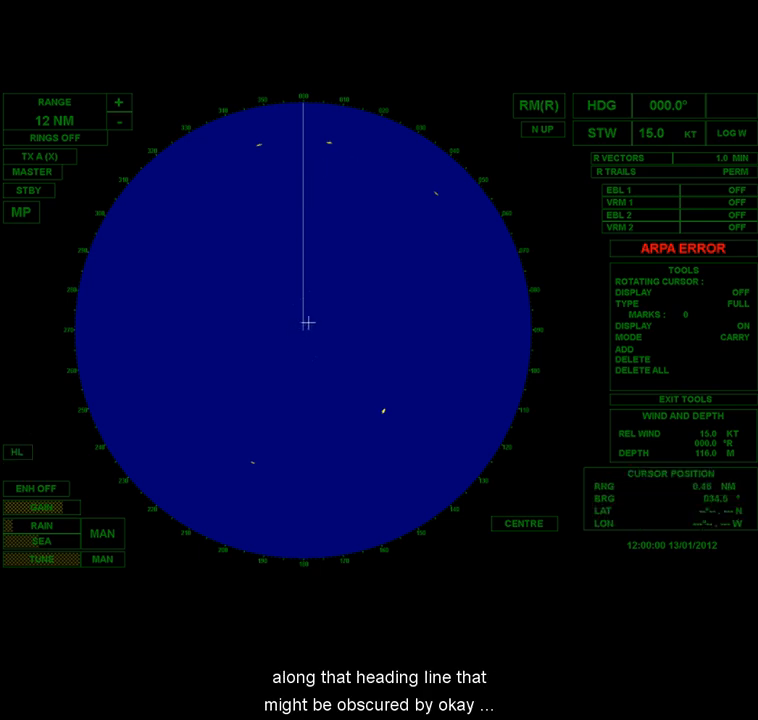
pyautogui.moveTo(298, 142)
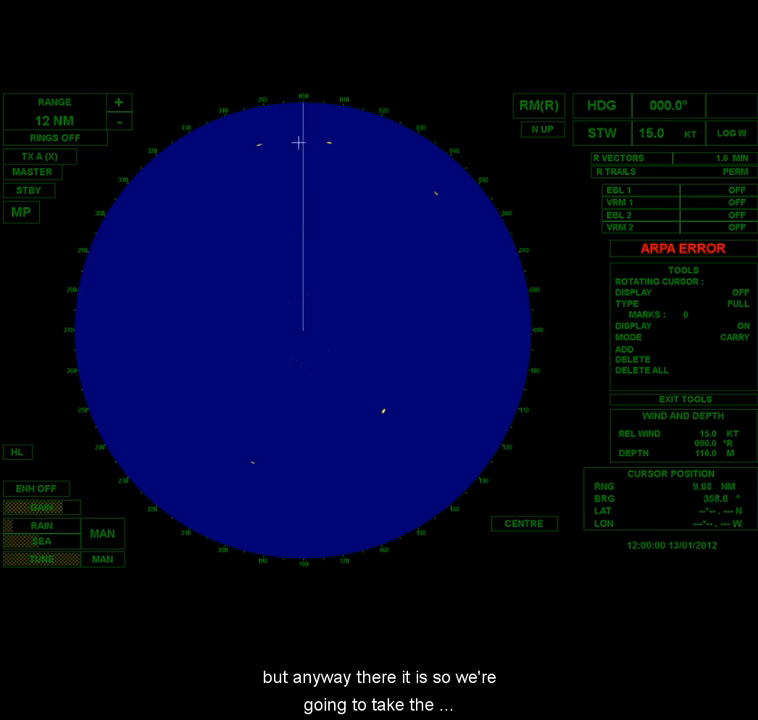
pyautogui.moveTo(370, 172)
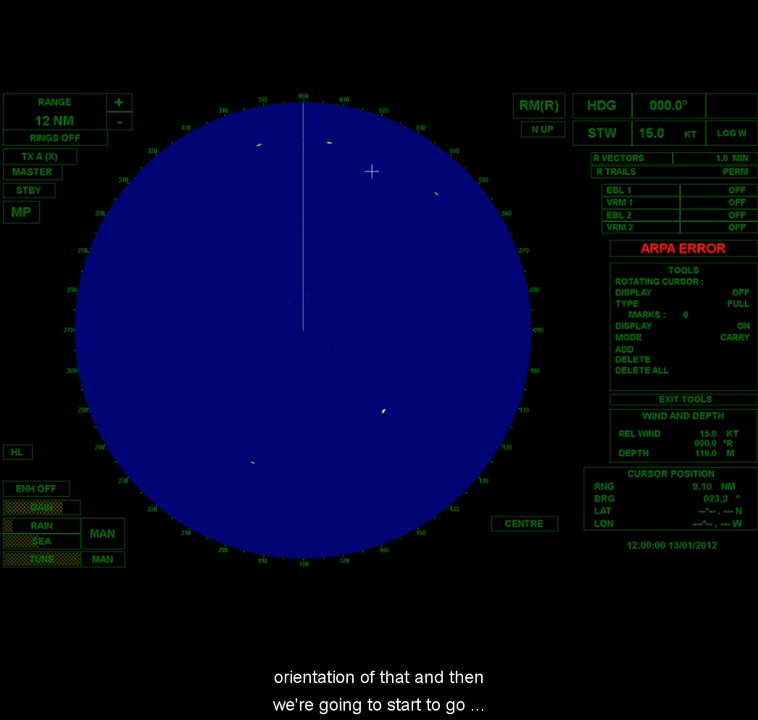
pyautogui.moveTo(237, 207)
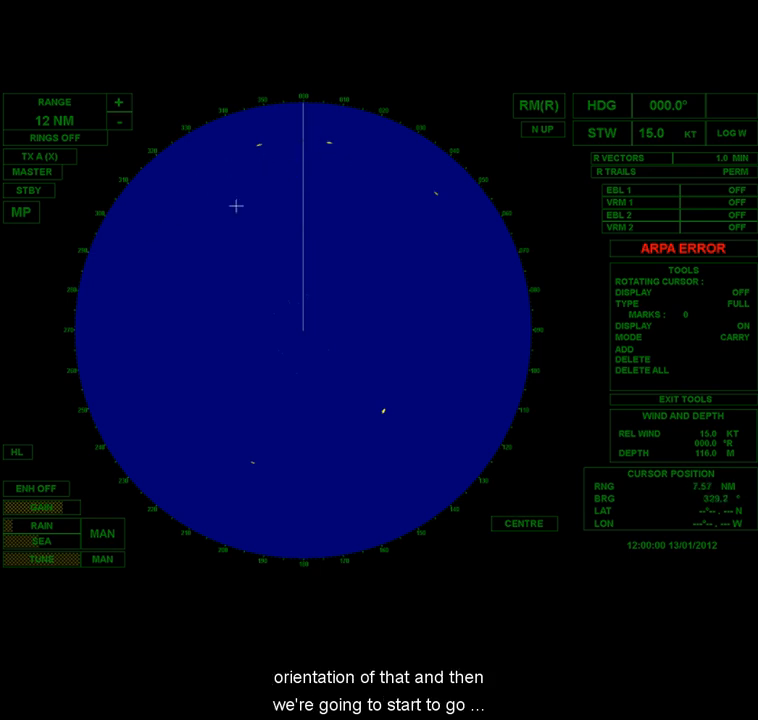
pyautogui.moveTo(295, 145)
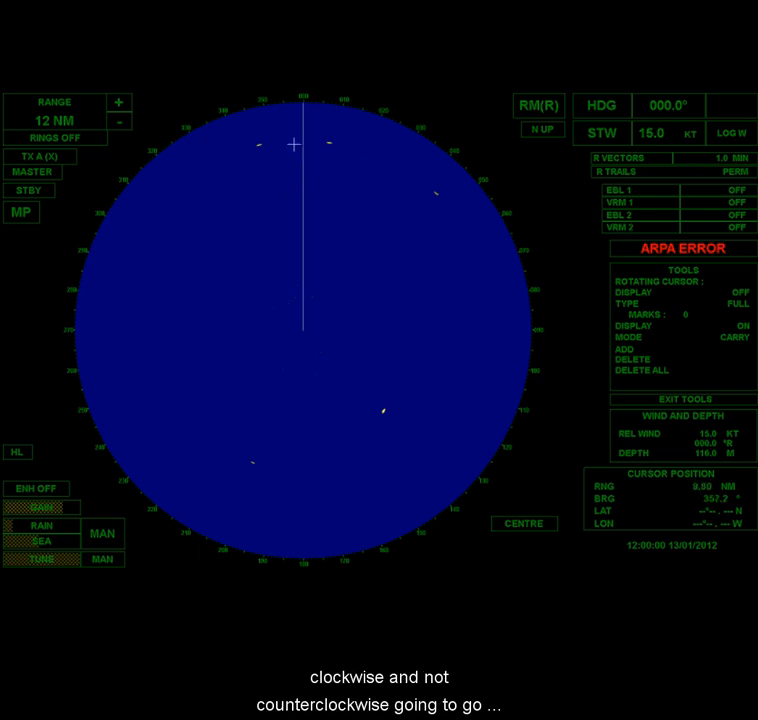
pyautogui.moveTo(320, 168)
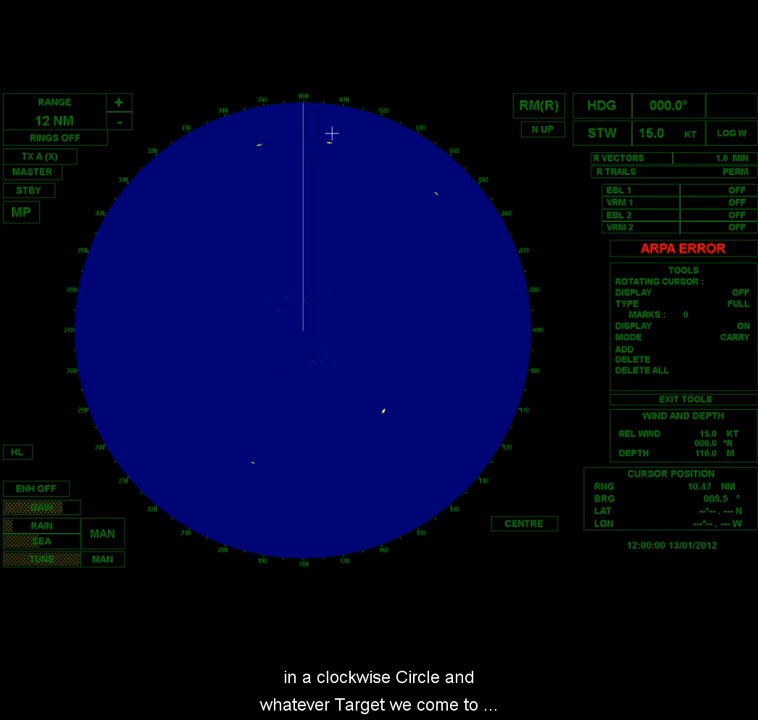
pyautogui.moveTo(422, 208)
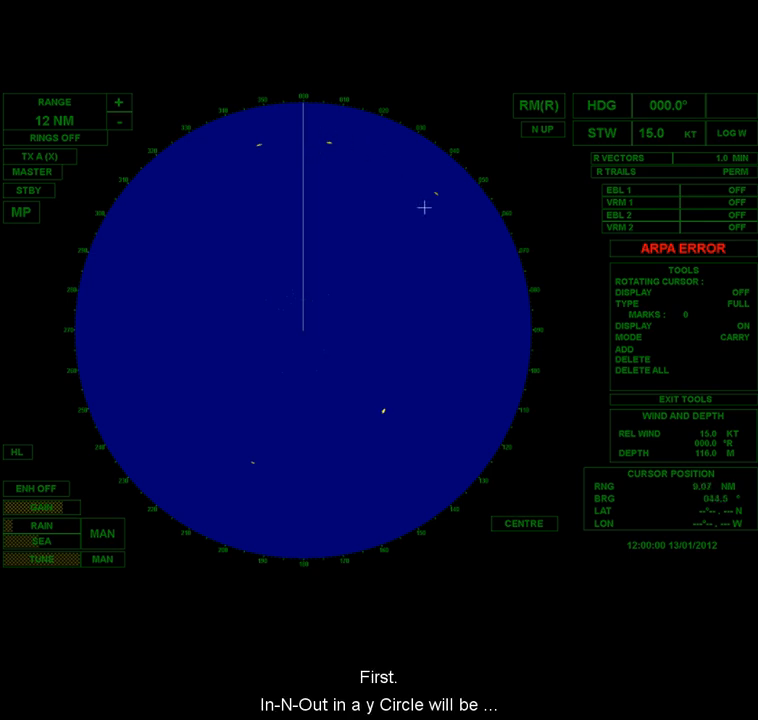
pyautogui.moveTo(330, 141)
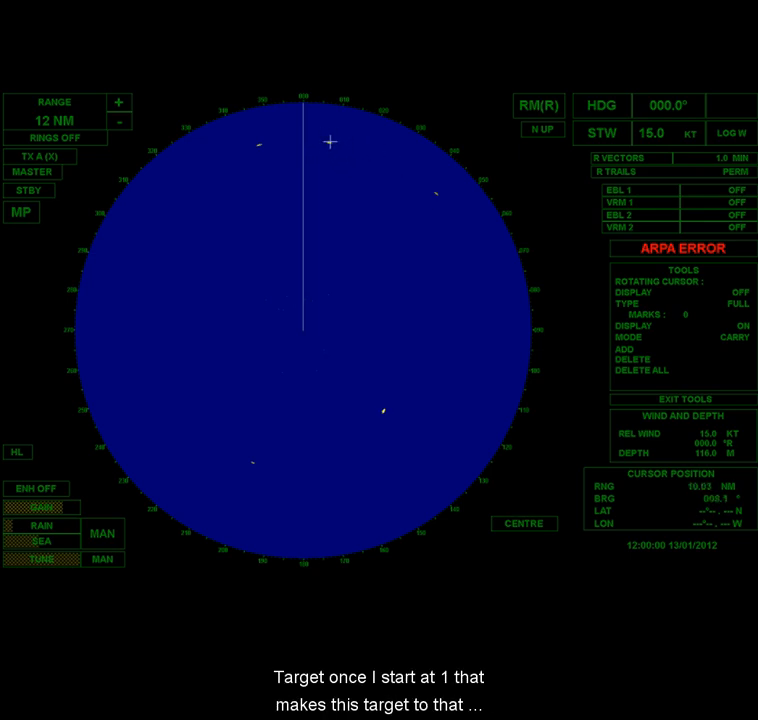
pyautogui.moveTo(408, 343)
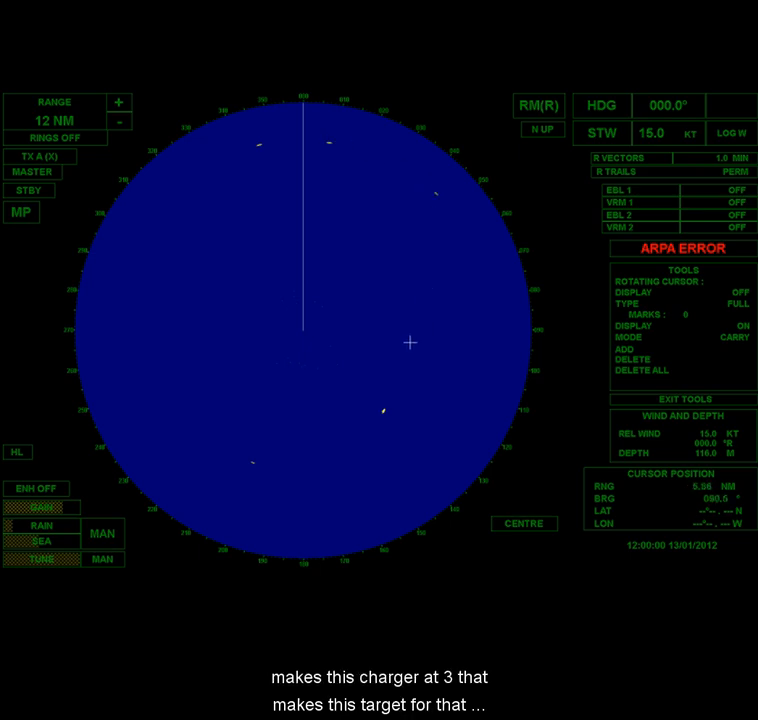
pyautogui.moveTo(256, 461)
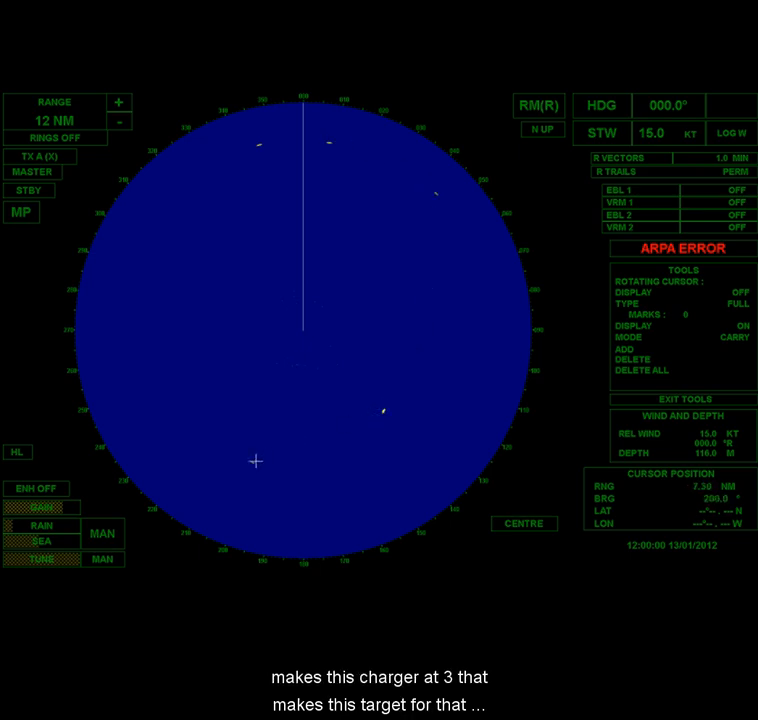
pyautogui.moveTo(256, 147)
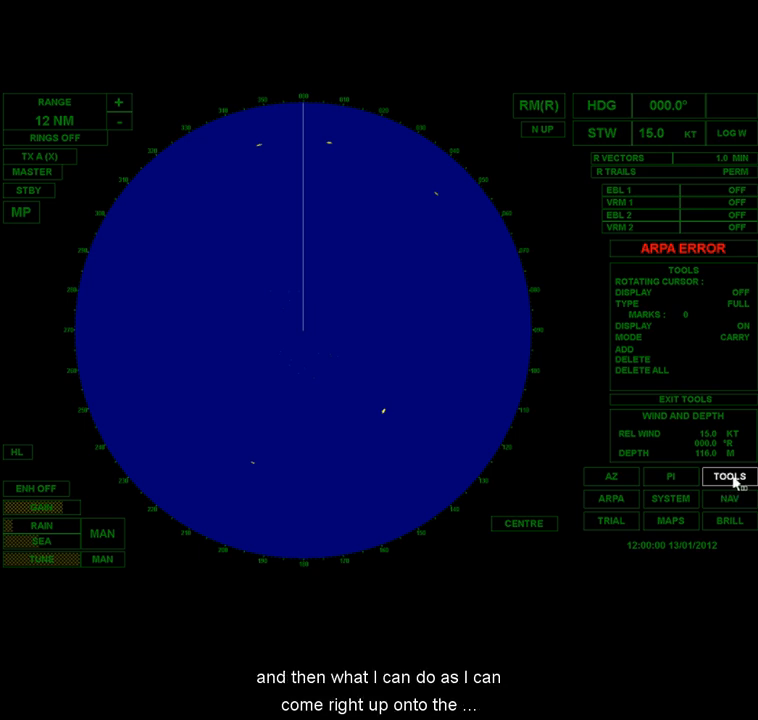
pyautogui.moveTo(332, 160)
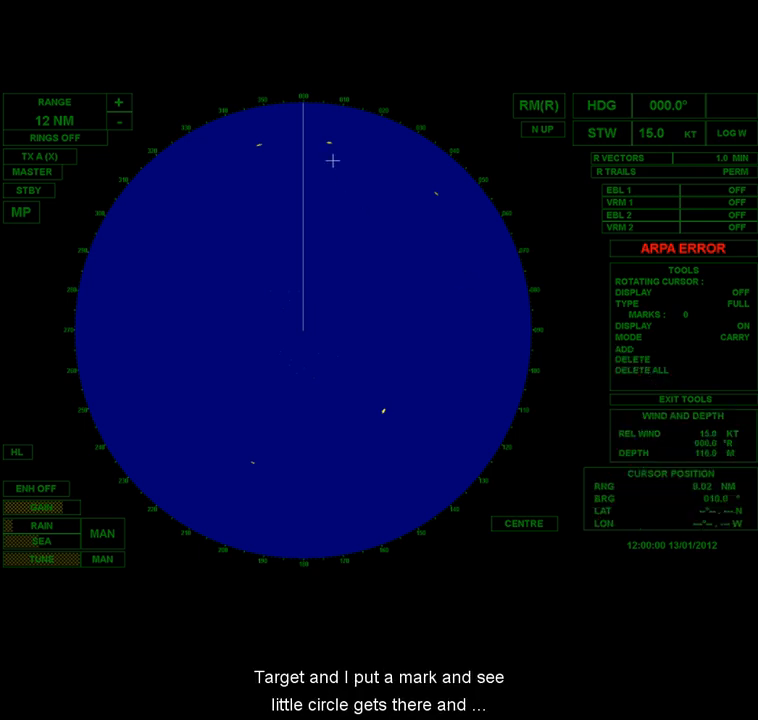
pyautogui.moveTo(328, 143)
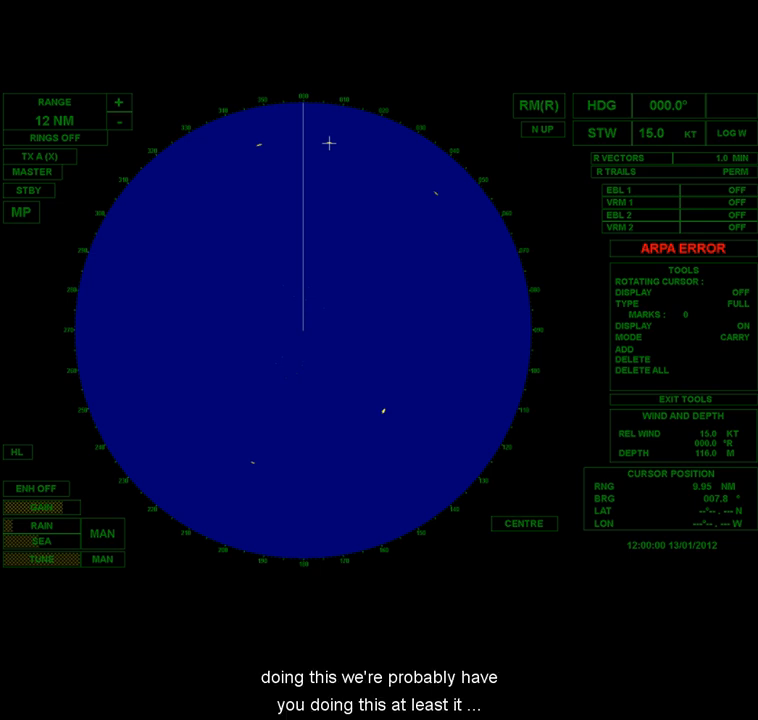
# Step: Mark the target right of the heading line and the southeast target
pyautogui.click(628, 348)
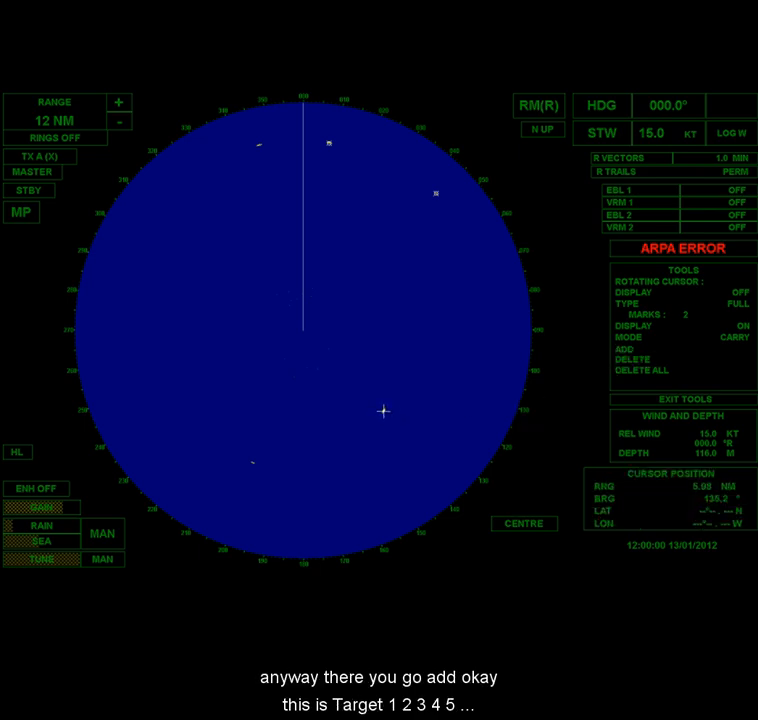
pyautogui.click(625, 351)
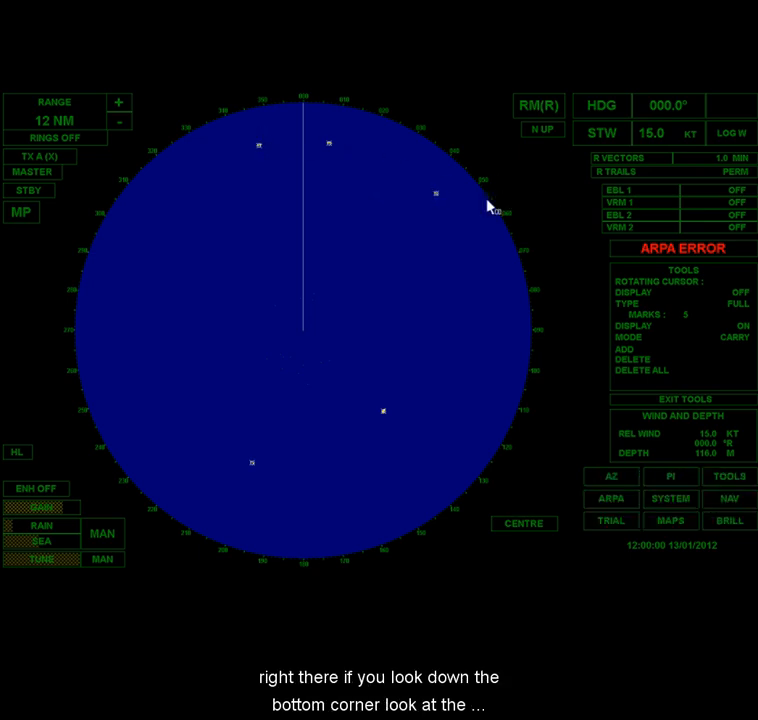
pyautogui.moveTo(615, 252)
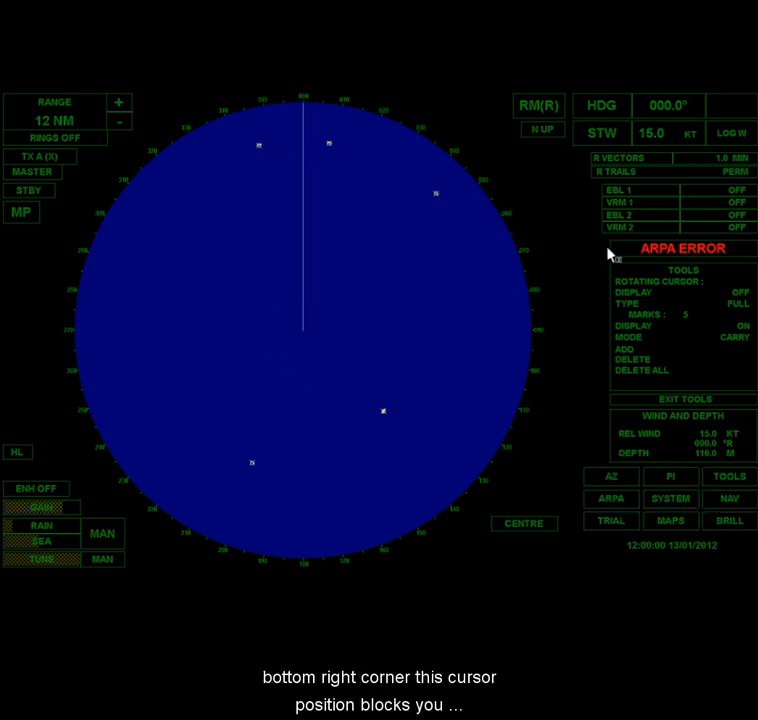